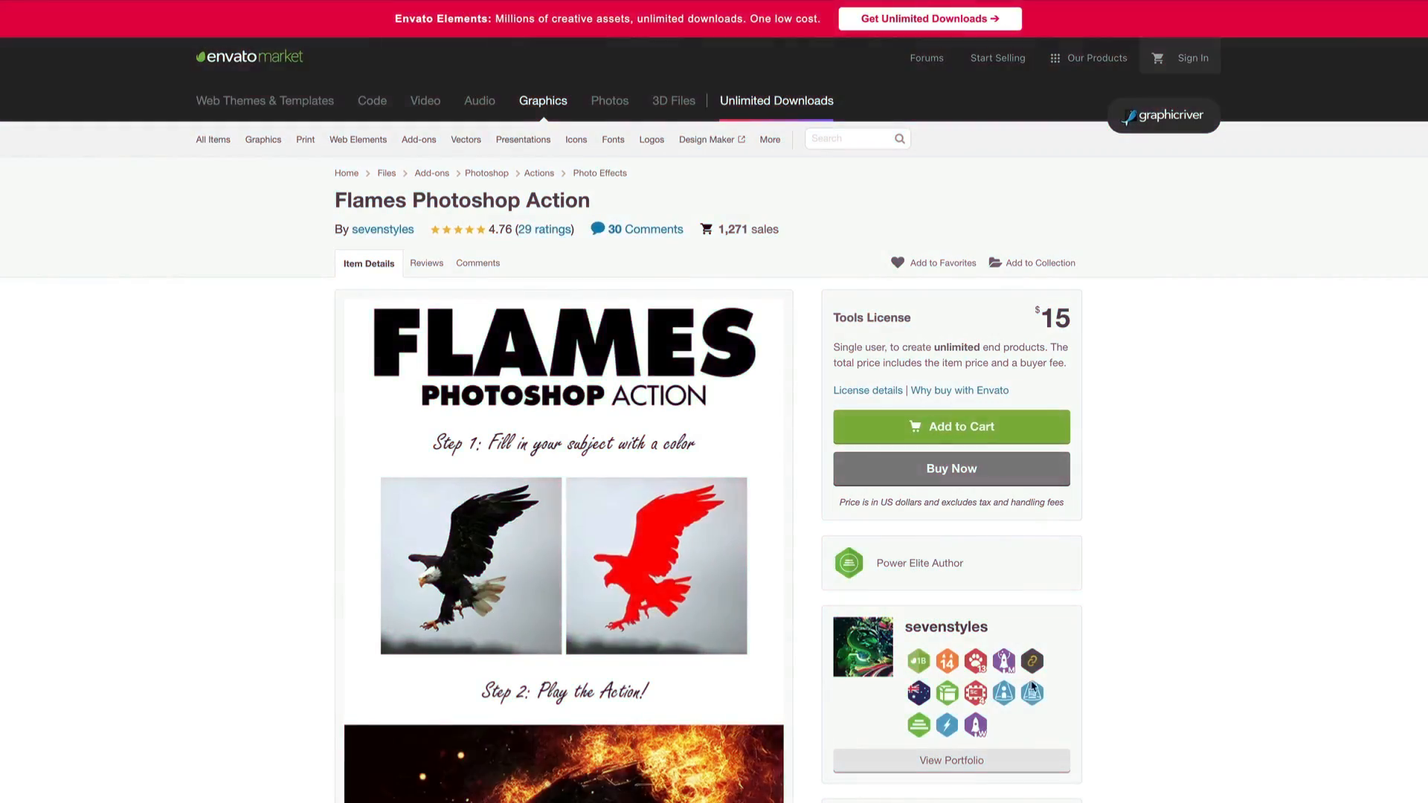
Step: Download the Flames Photoshop Action from its Envato Elements listing
{"action": "left_click", "coordinate": [951, 427]}
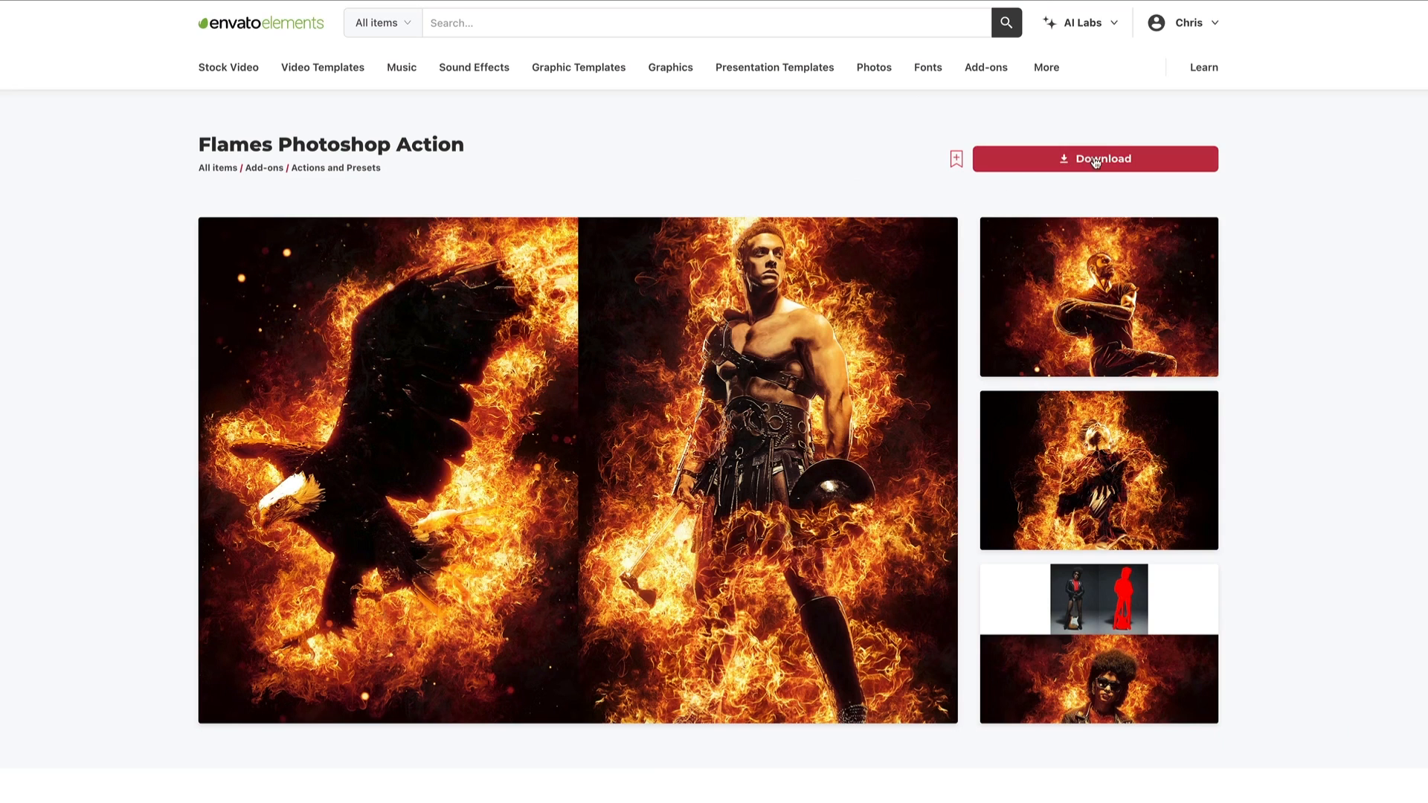
{"action": "left_click", "coordinate": [1093, 159]}
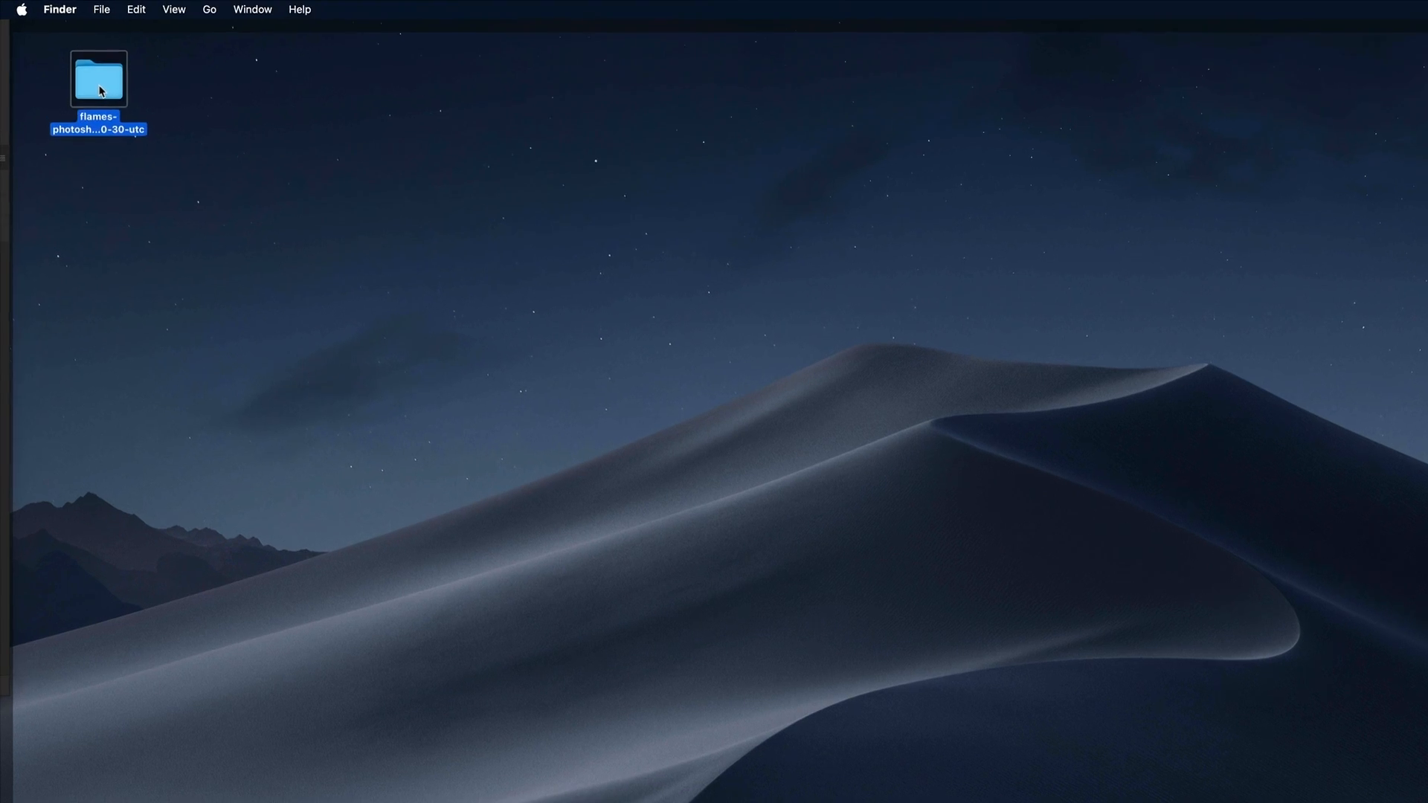
Step: Load Flames_Brushes.abr into the brush presets and the Flames action via Load Actions
{"action": "double_click", "coordinate": [98, 79]}
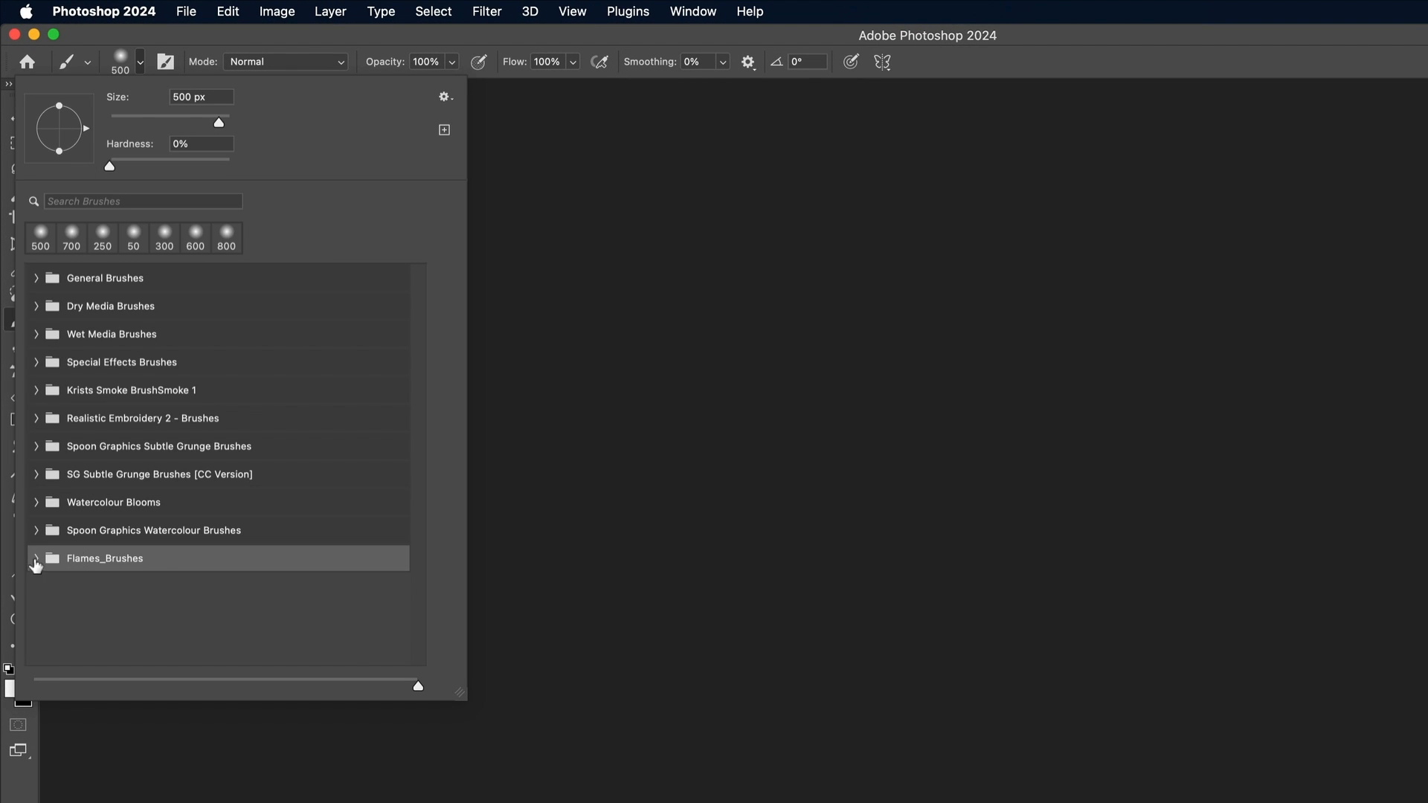
{"action": "left_click", "coordinate": [444, 96]}
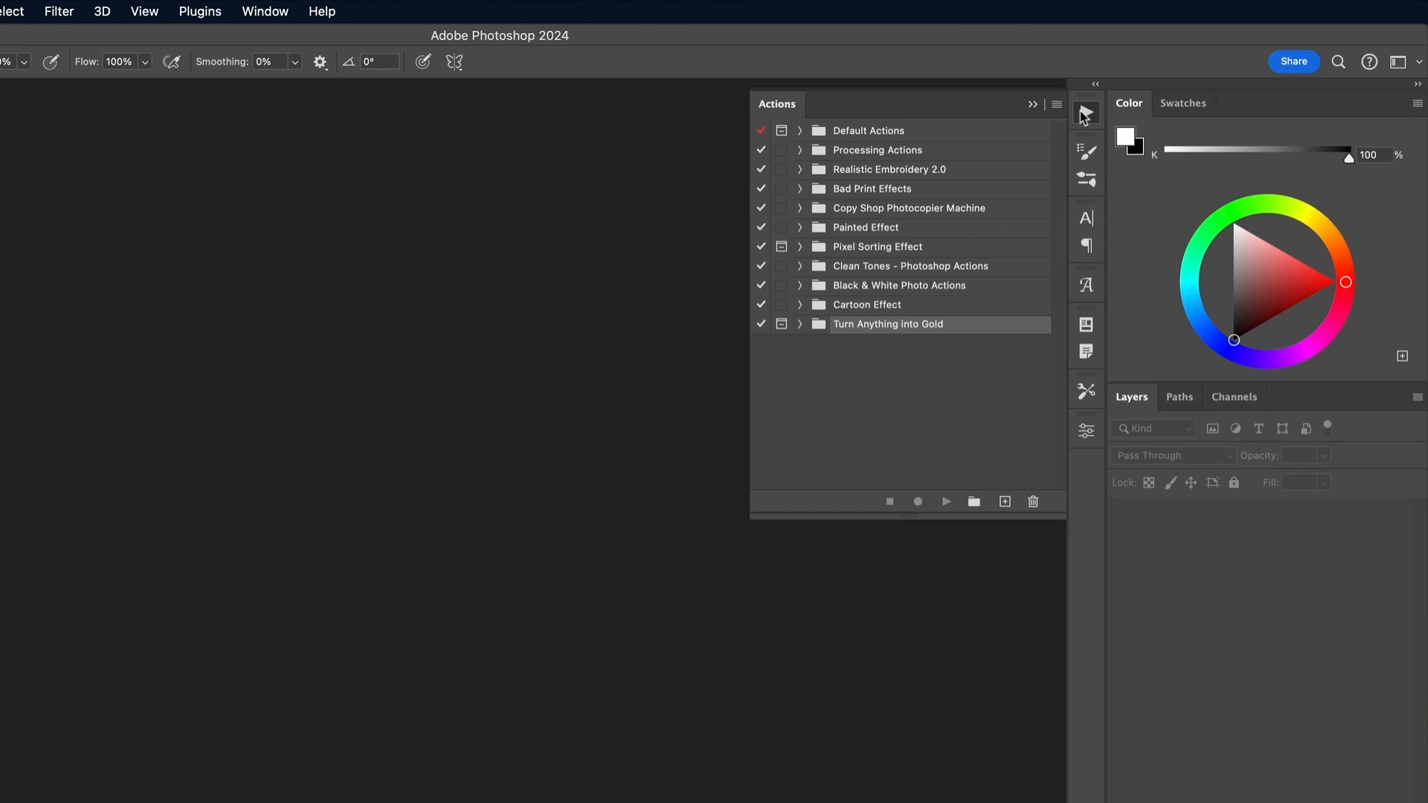
{"action": "left_click", "coordinate": [1056, 104]}
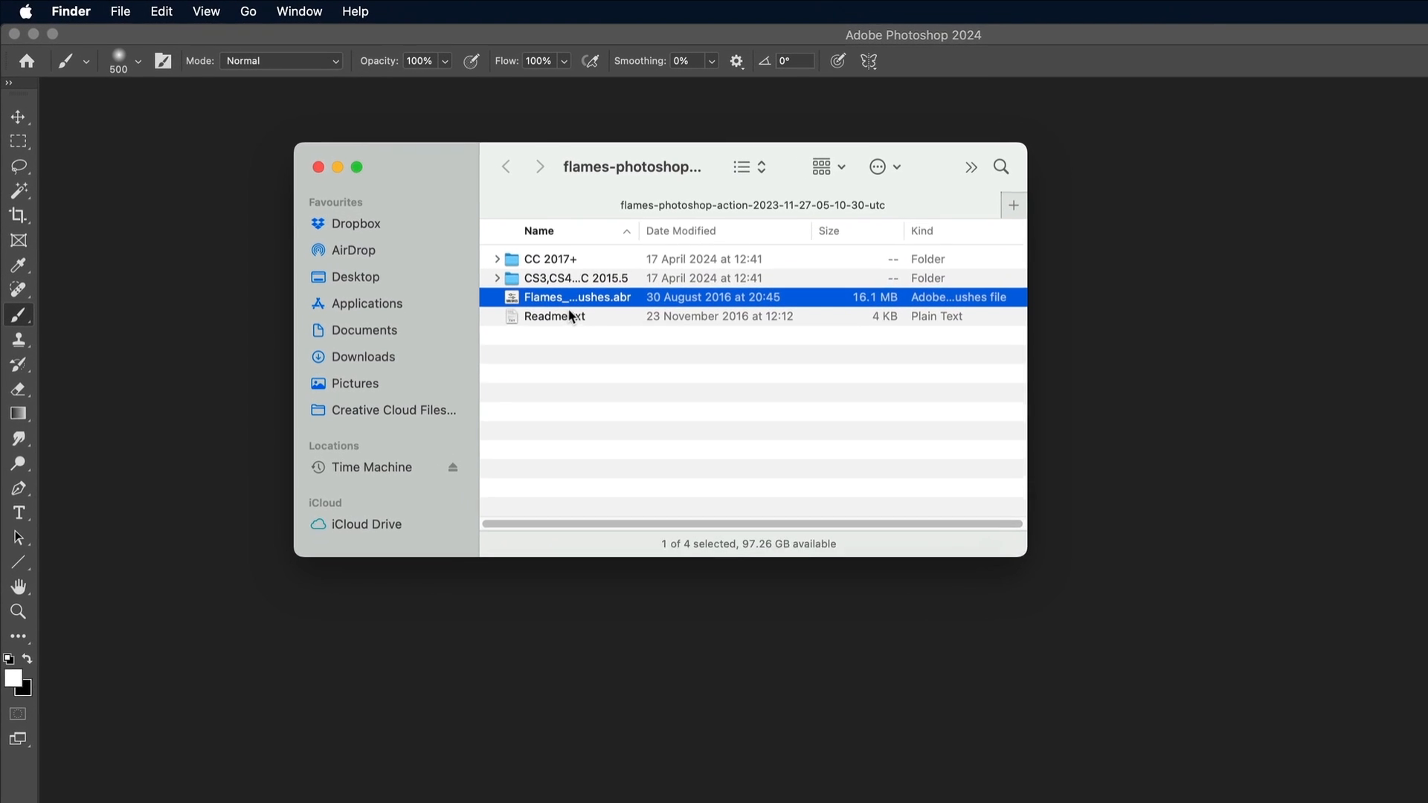
{"action": "double_click", "coordinate": [550, 259]}
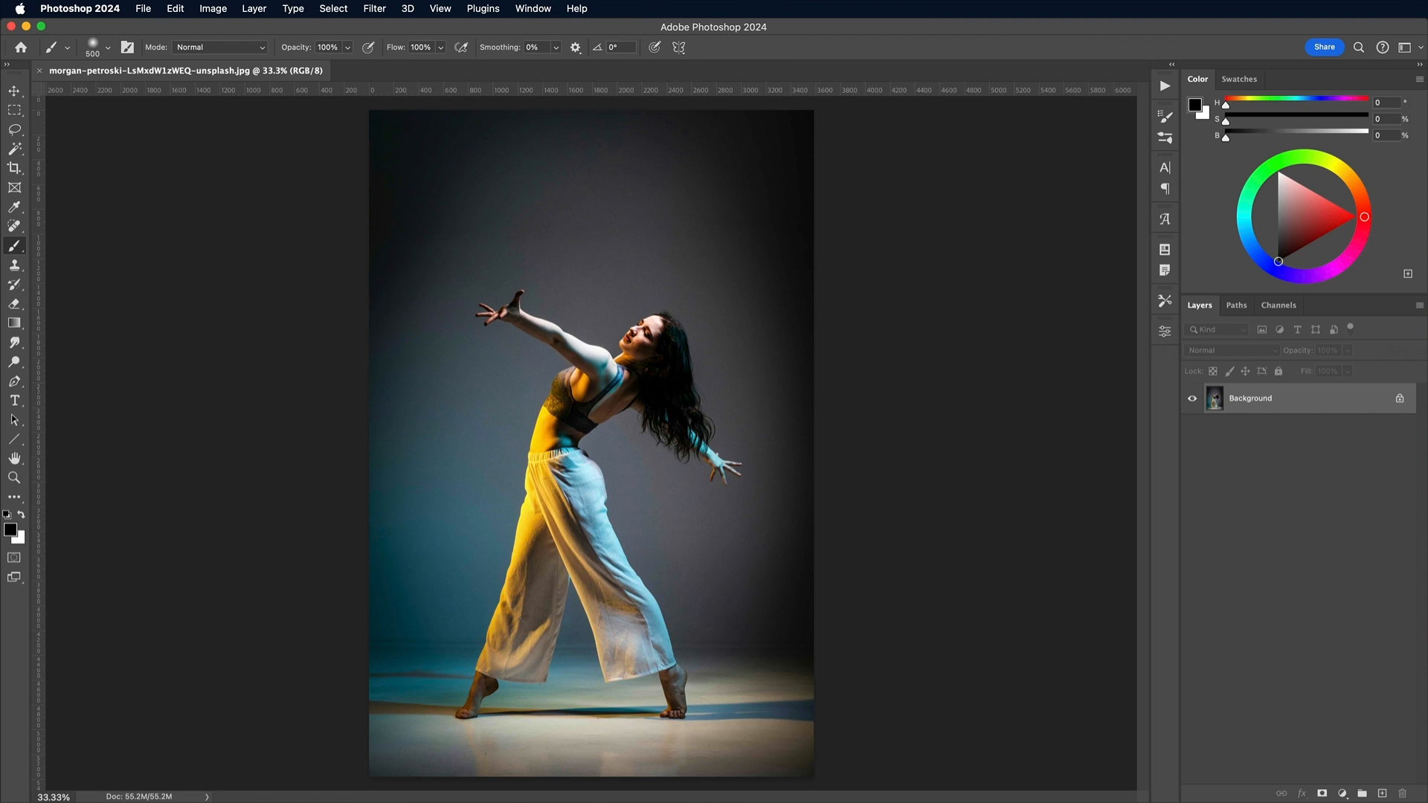
Step: Review the dancer photo's Image Size (3585 × 5377 px) and leave it unchanged
{"action": "left_click", "coordinate": [213, 9]}
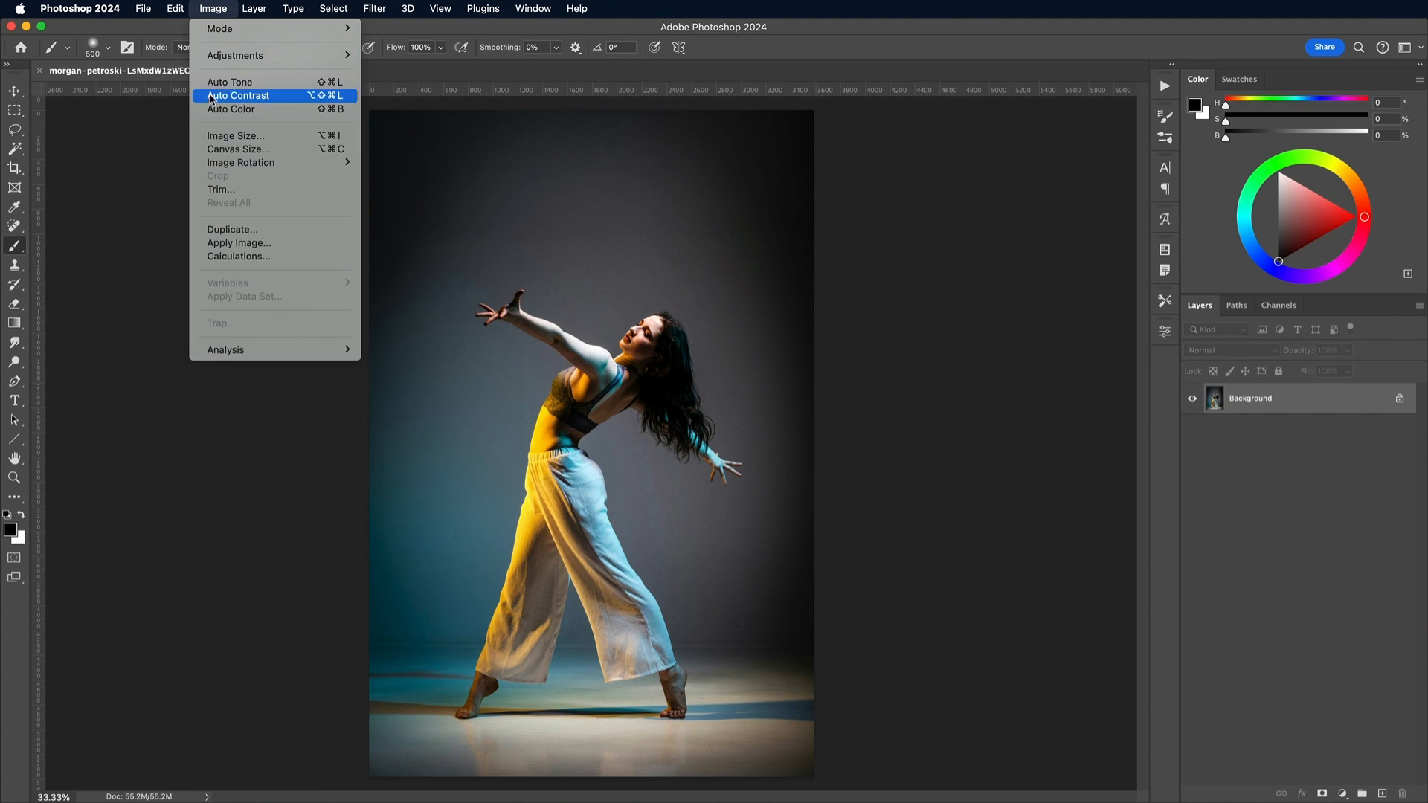
{"action": "left_click", "coordinate": [235, 135]}
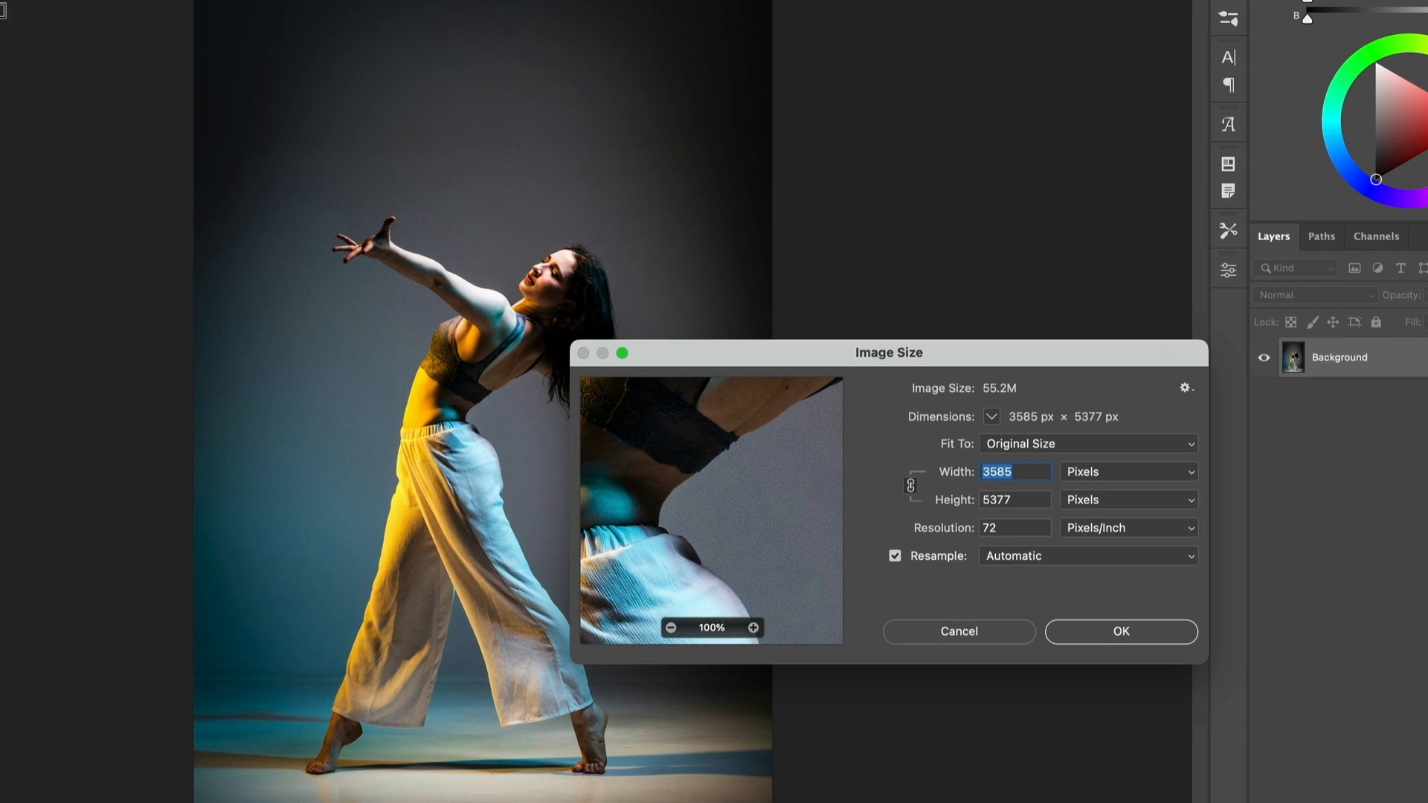
{"action": "left_click", "coordinate": [958, 631]}
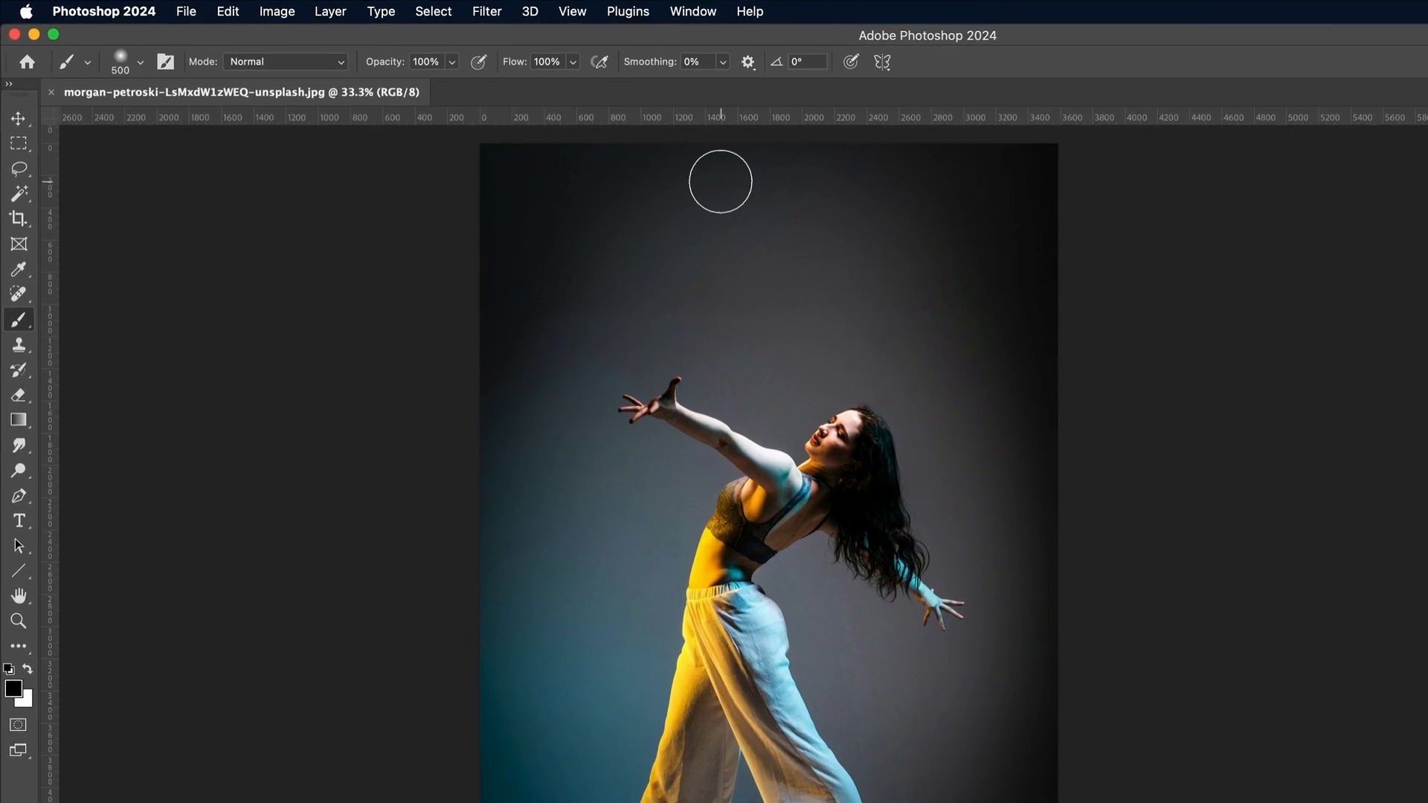
Step: Select the dancing woman with Select Subject and switch to the Quick Selection Tool for her hair
{"action": "left_click", "coordinate": [433, 10]}
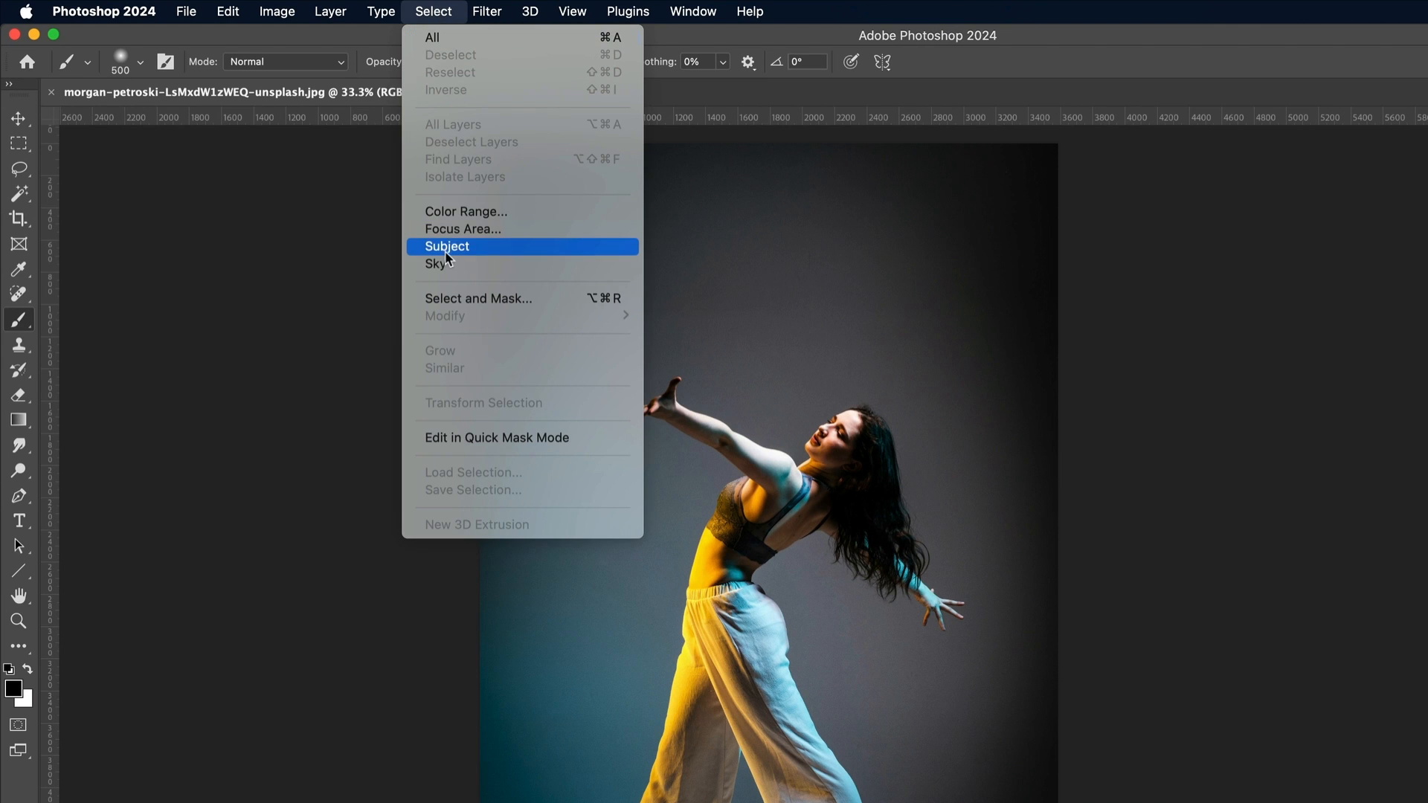
{"action": "left_click", "coordinate": [447, 246]}
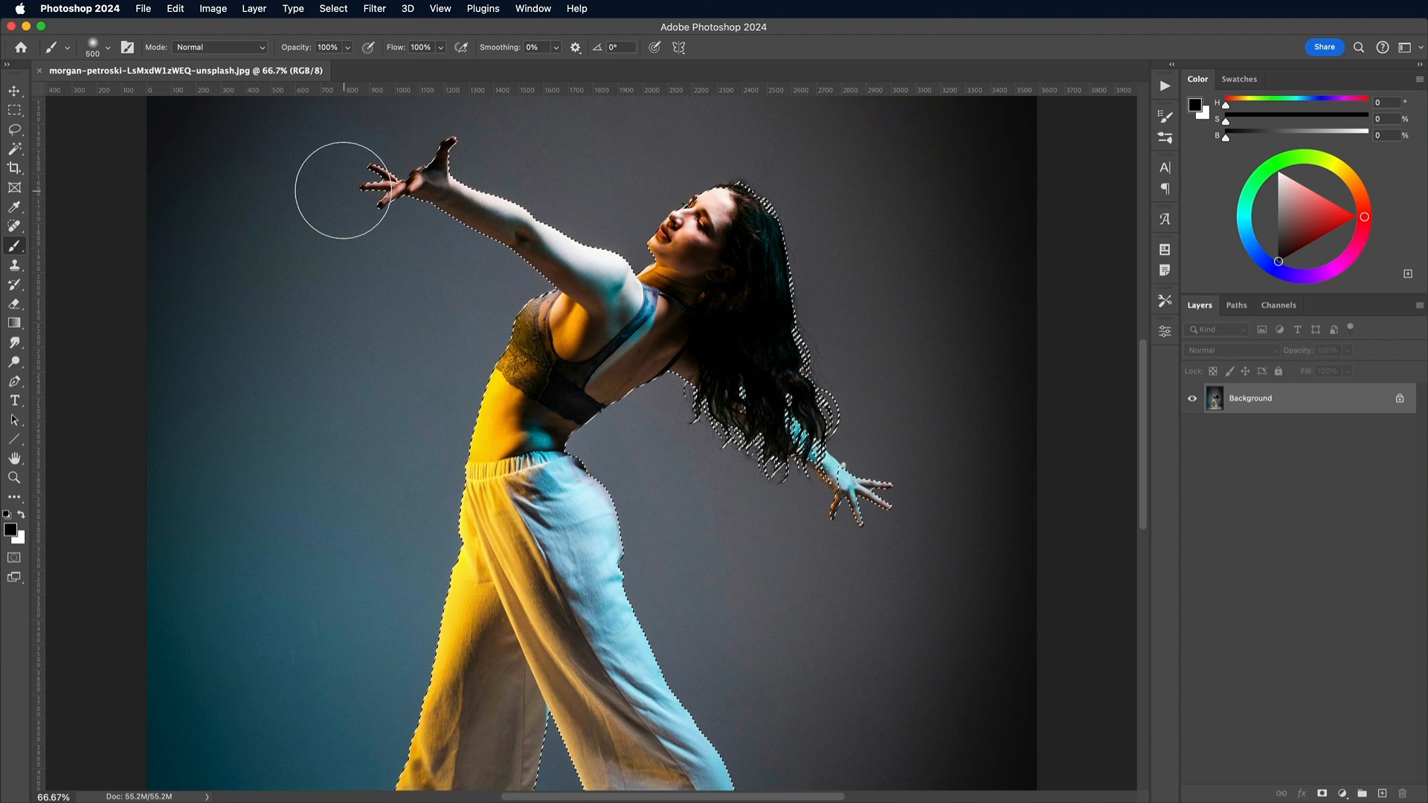
{"action": "scroll", "scroll_direction": "down", "scroll_amount": 3}
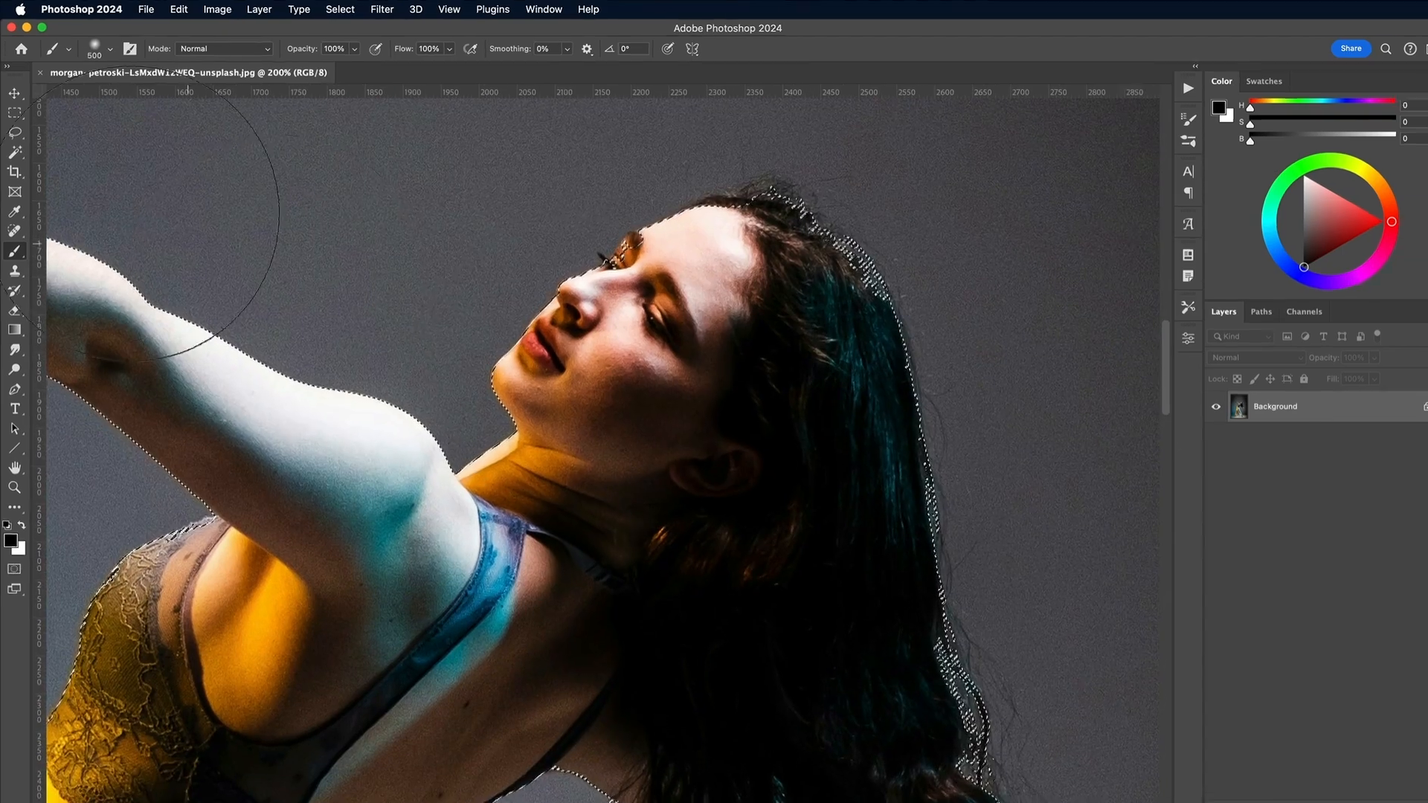
{"action": "left_click", "coordinate": [16, 195]}
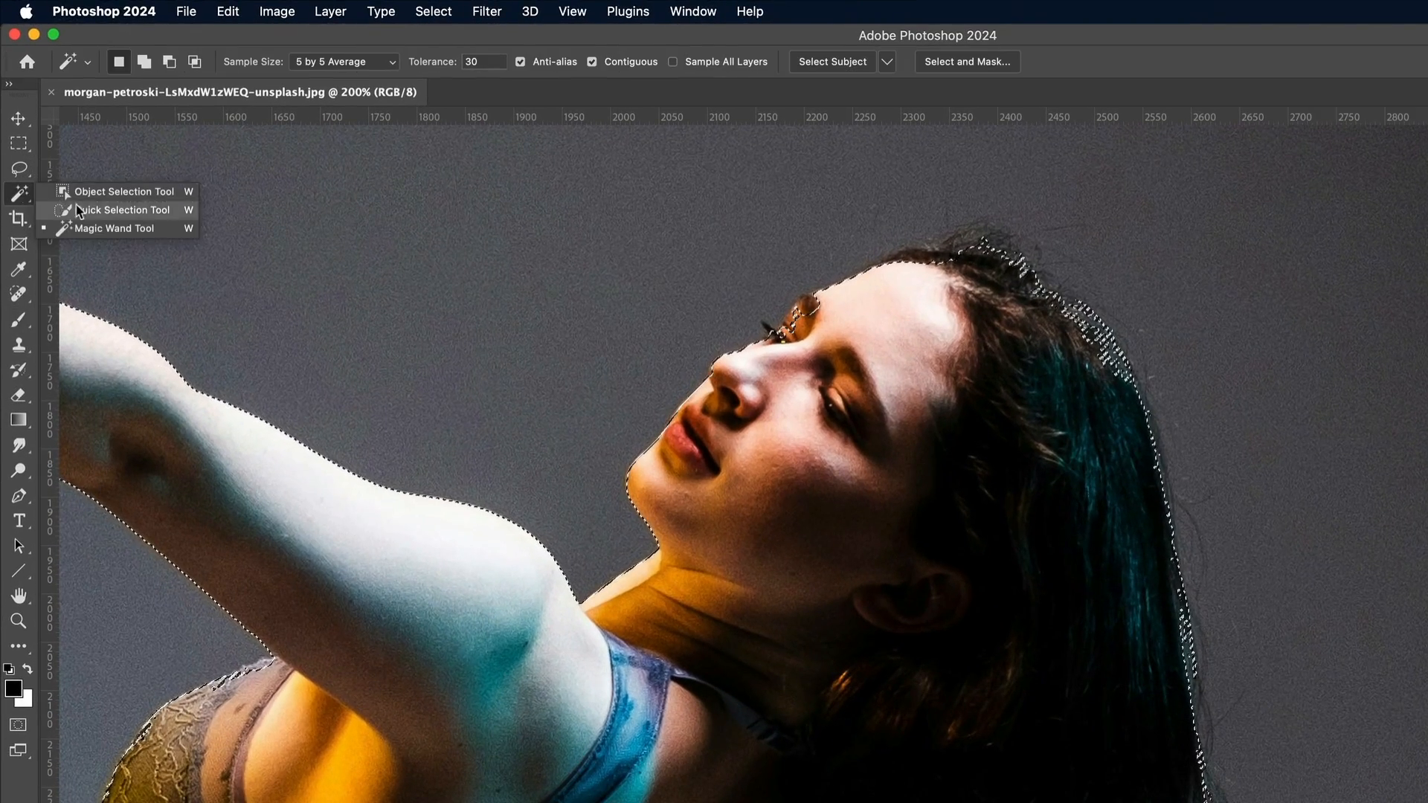
{"action": "left_click", "coordinate": [121, 209]}
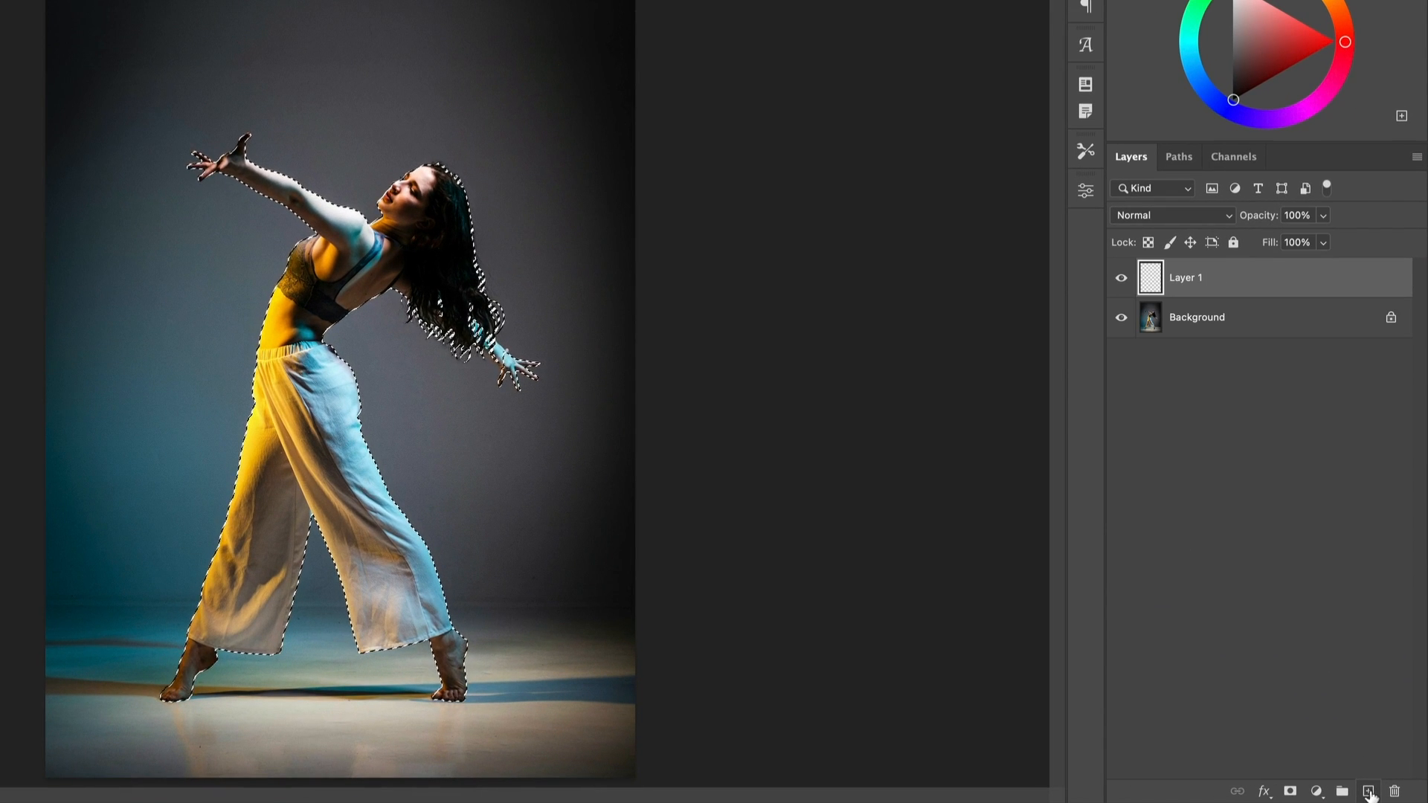
Step: Fill the woman's selection with black, deselect, and name the silhouette layer 'brush'
{"action": "key", "text": "alt+Backspace"}
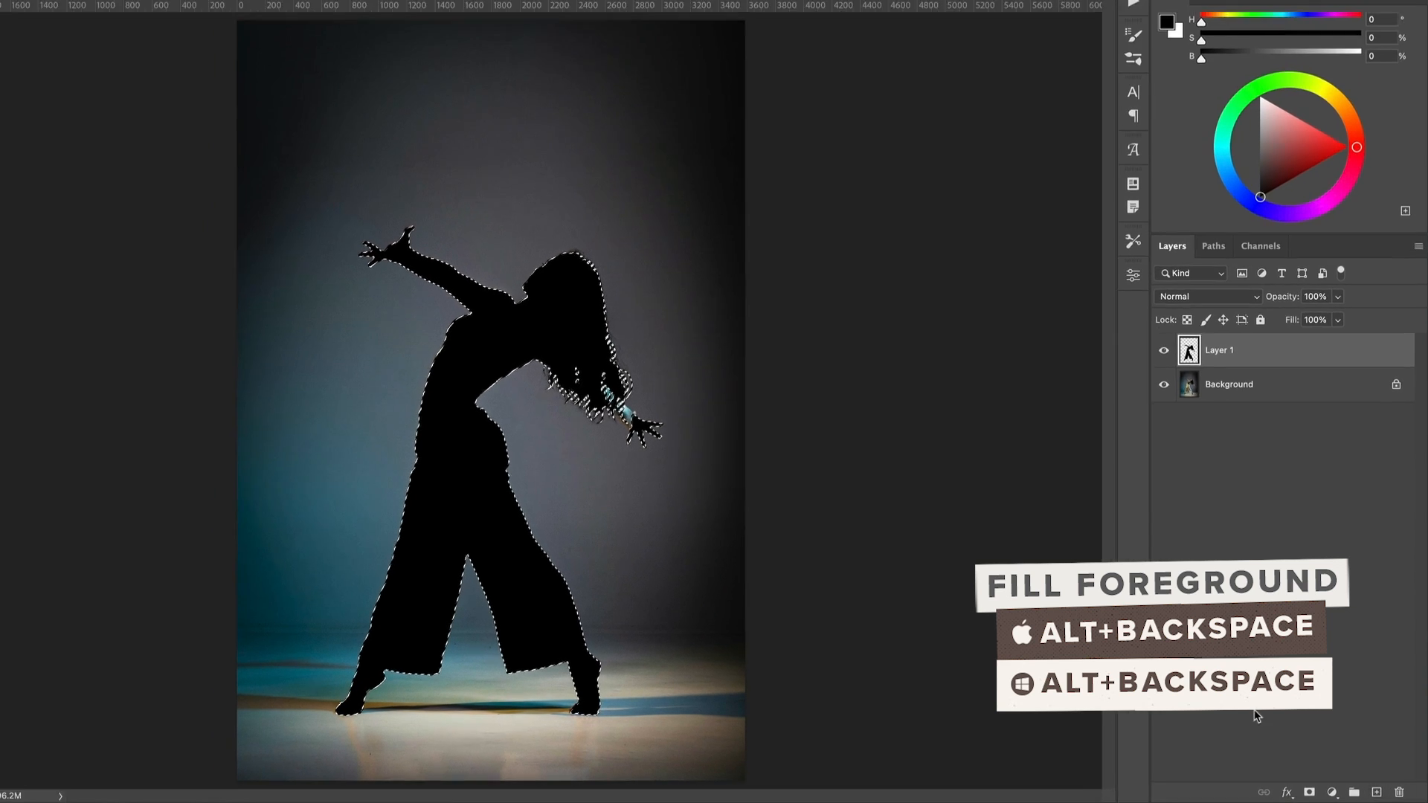
{"action": "left_click", "coordinate": [433, 10]}
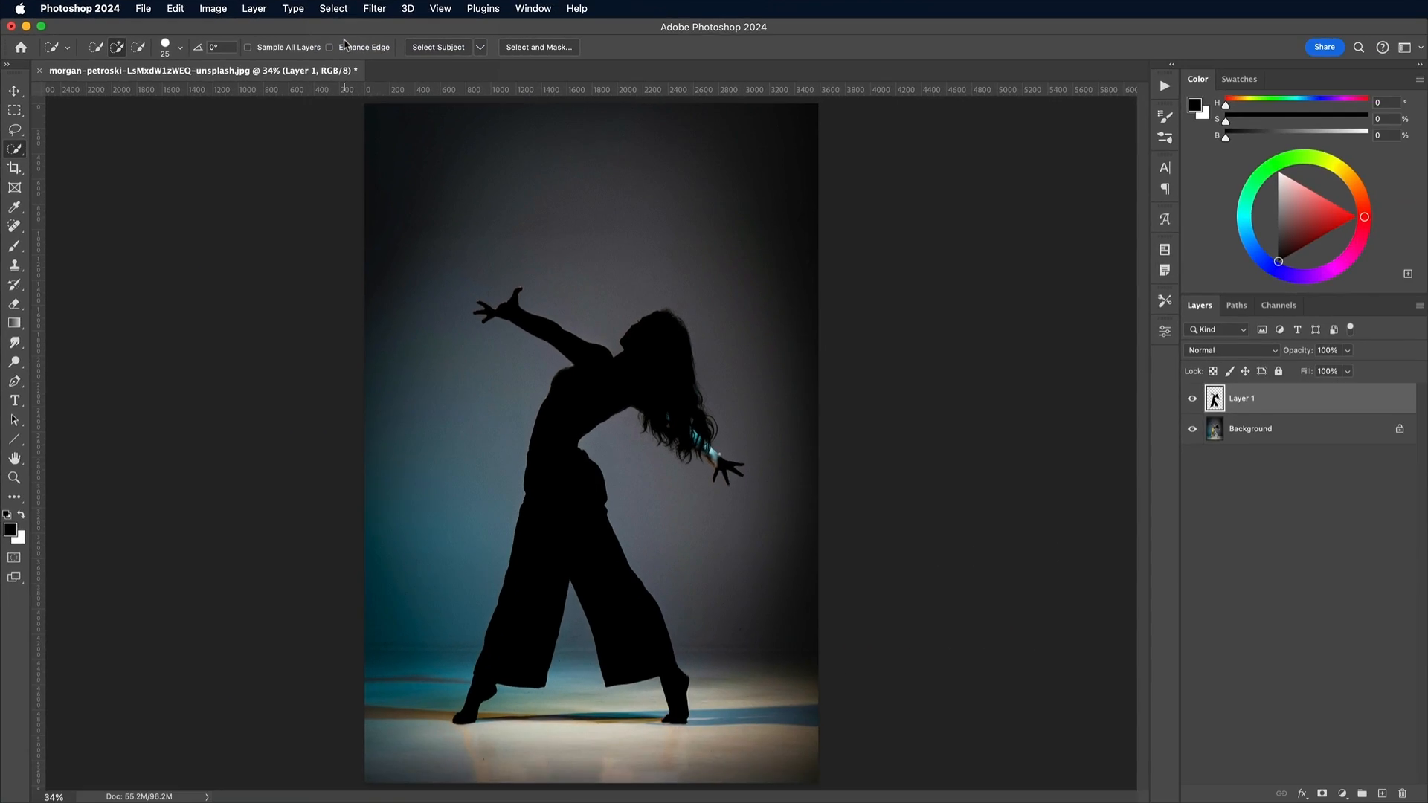
{"action": "key", "text": "cmd+d"}
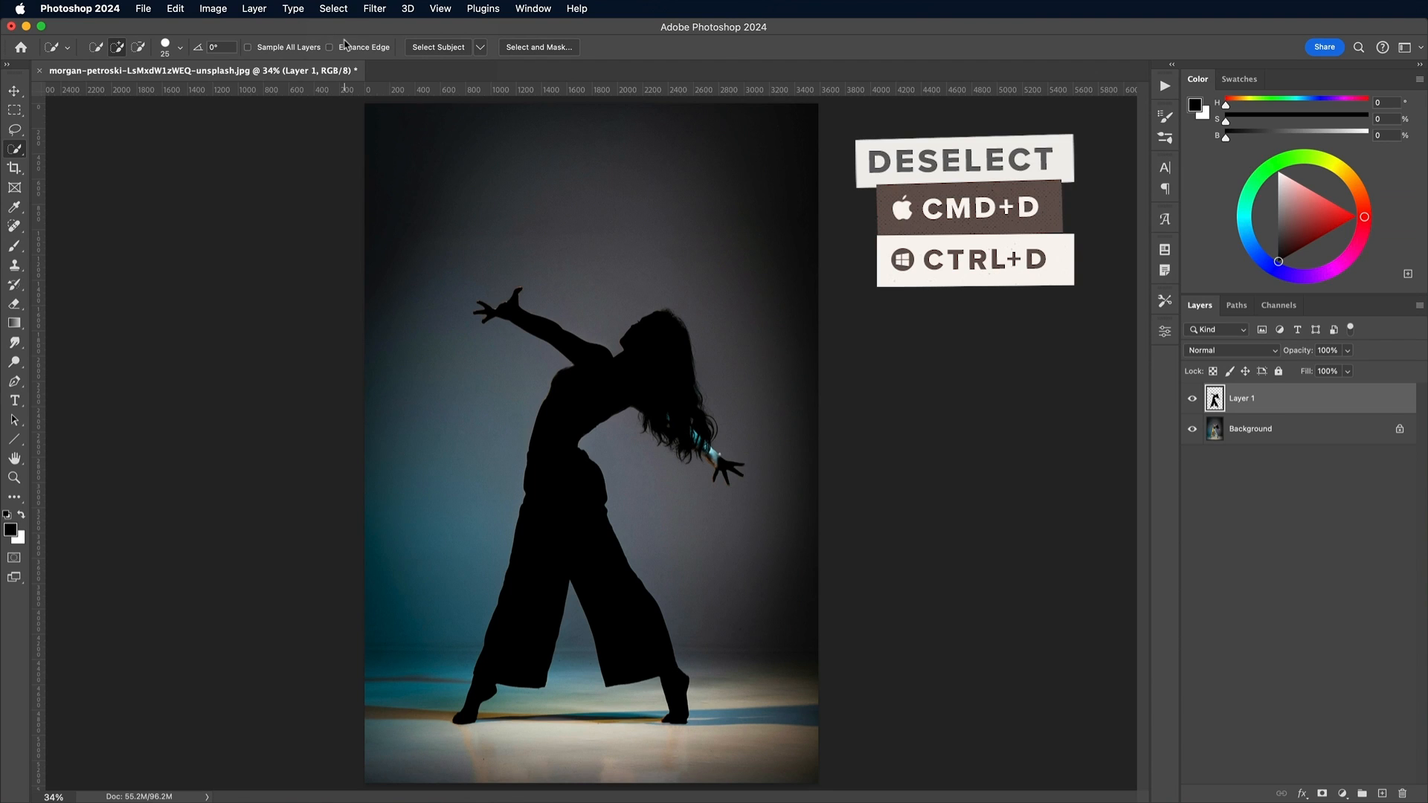
{"action": "key", "text": "cmd+d"}
{"action": "type", "text": "brush"}
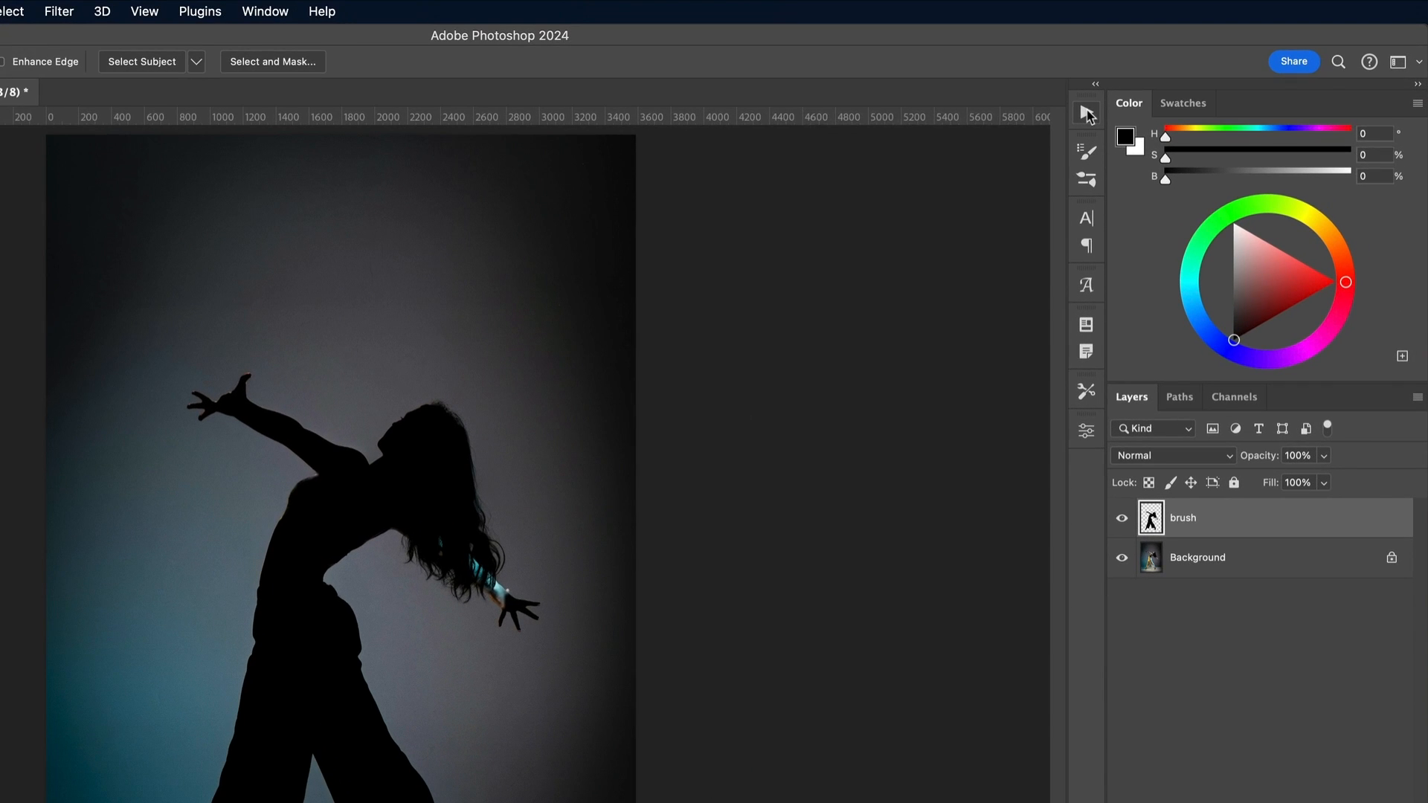
Step: Play the 'Flames - Normal Size' action from the Flames set on the silhouette
{"action": "left_click", "coordinate": [1084, 112]}
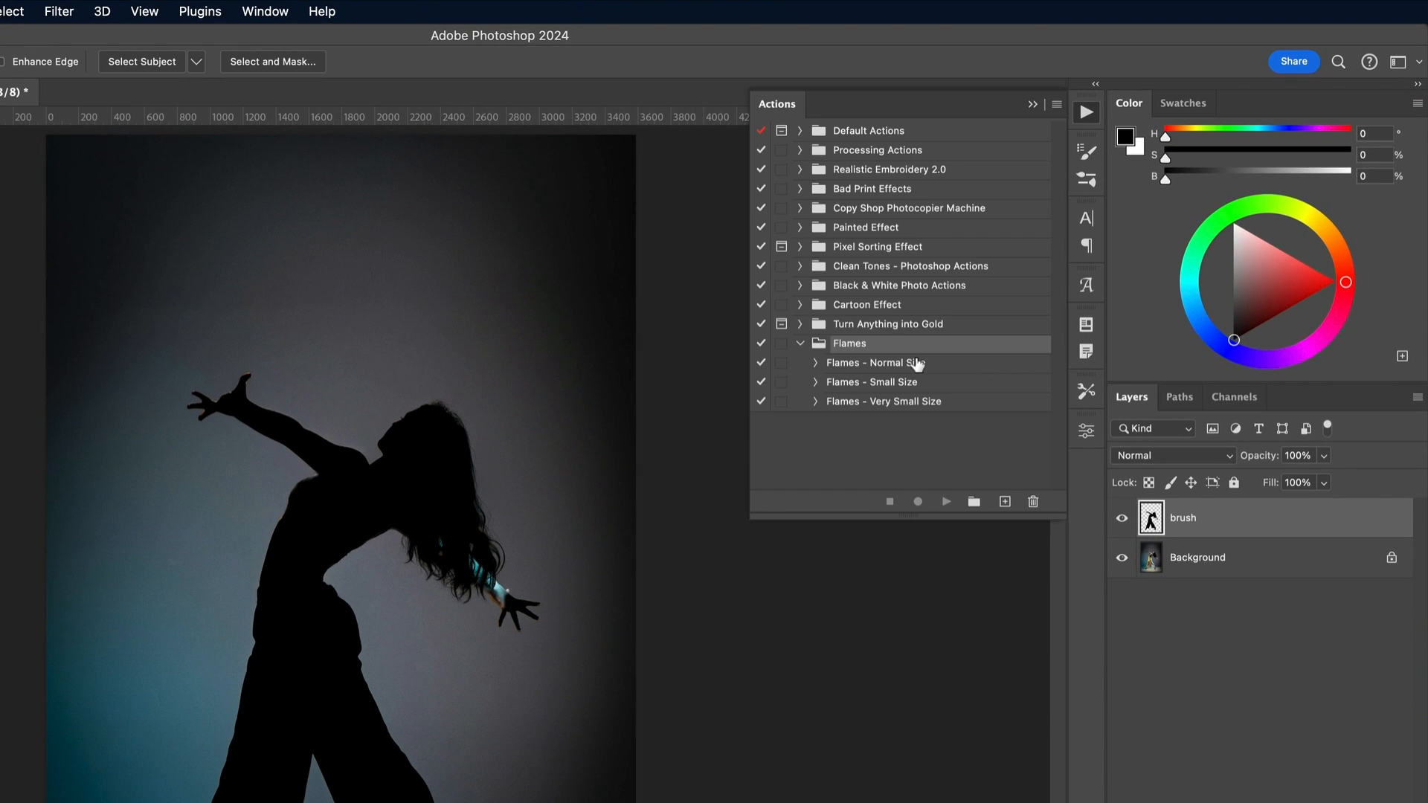
{"action": "left_click", "coordinate": [875, 362]}
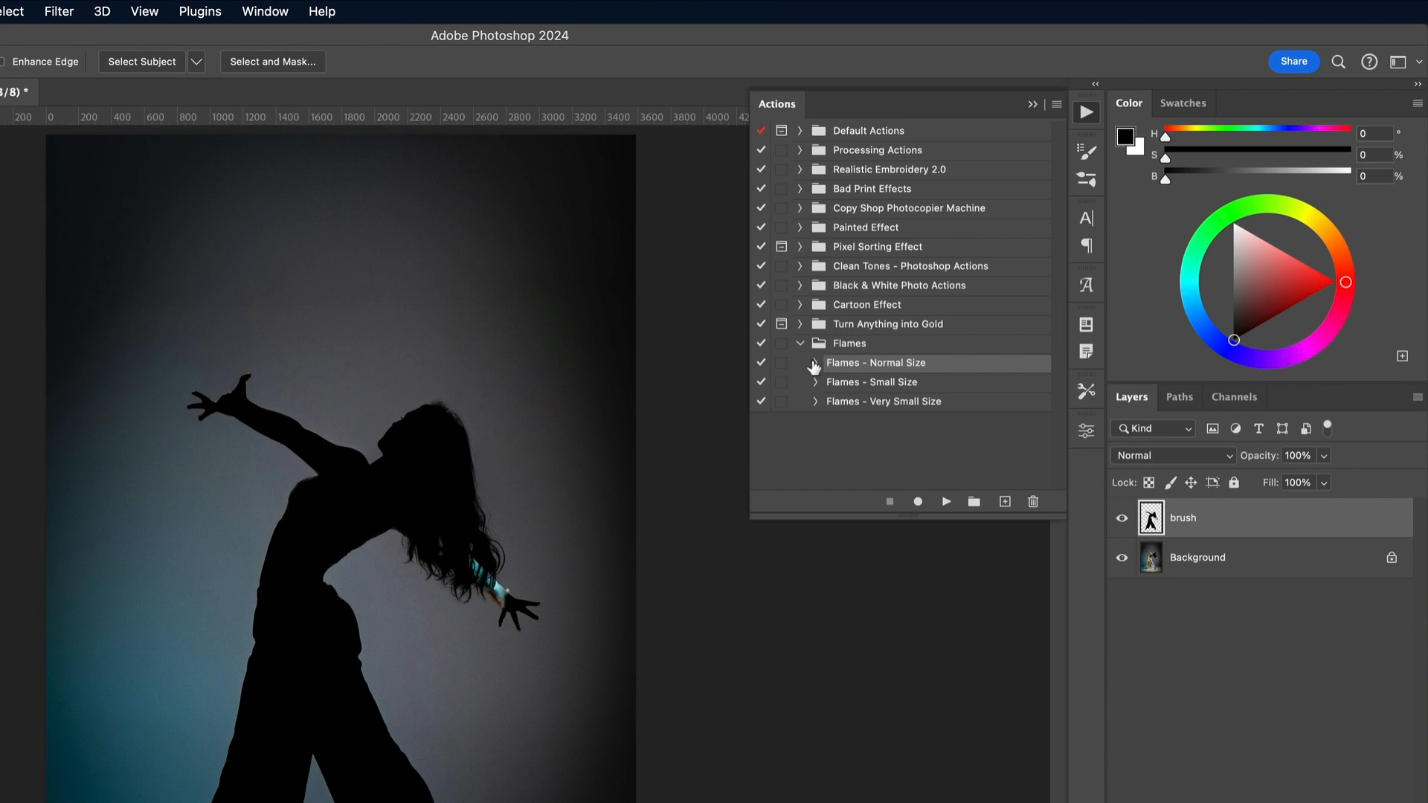
{"action": "left_click", "coordinate": [817, 363]}
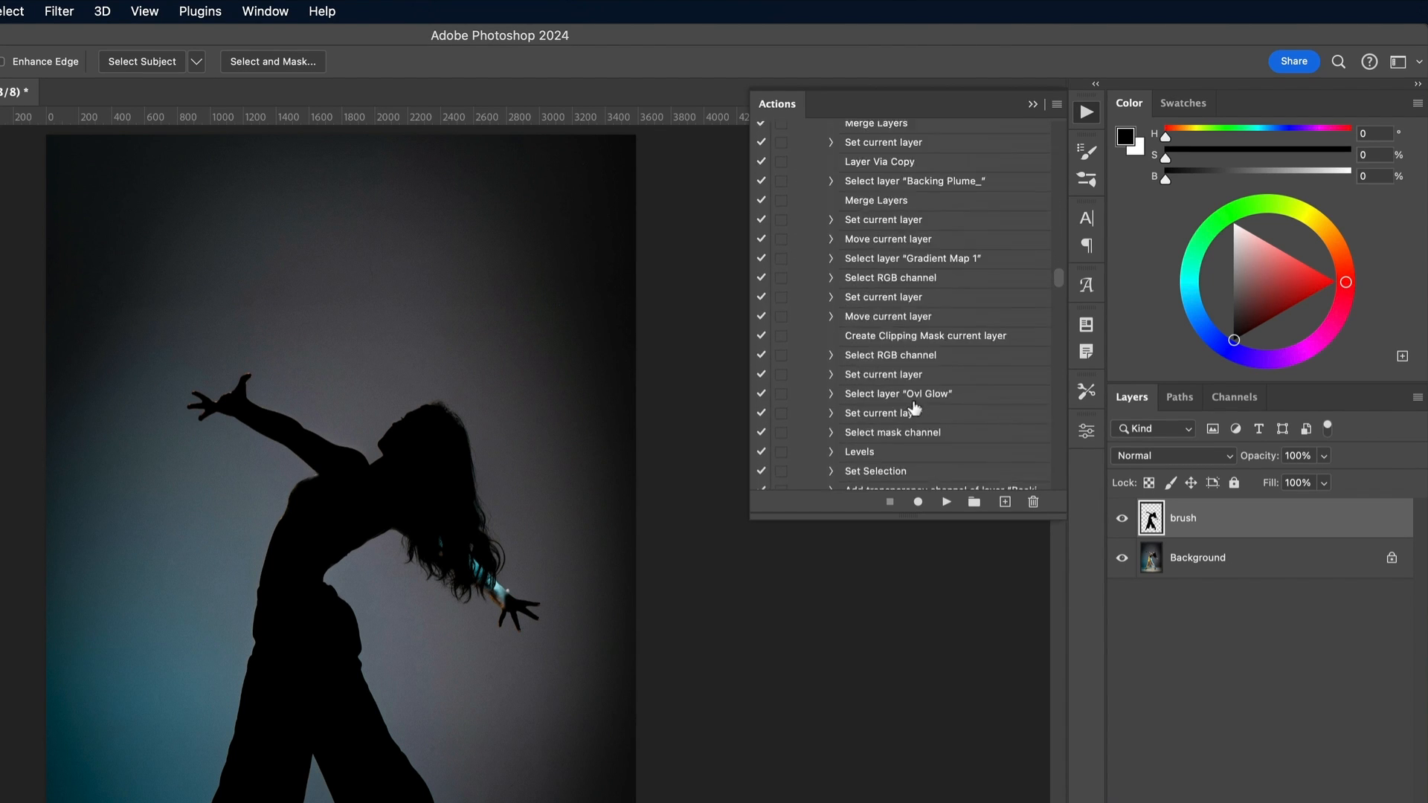
{"action": "scroll", "scroll_direction": "down", "scroll_amount": 3}
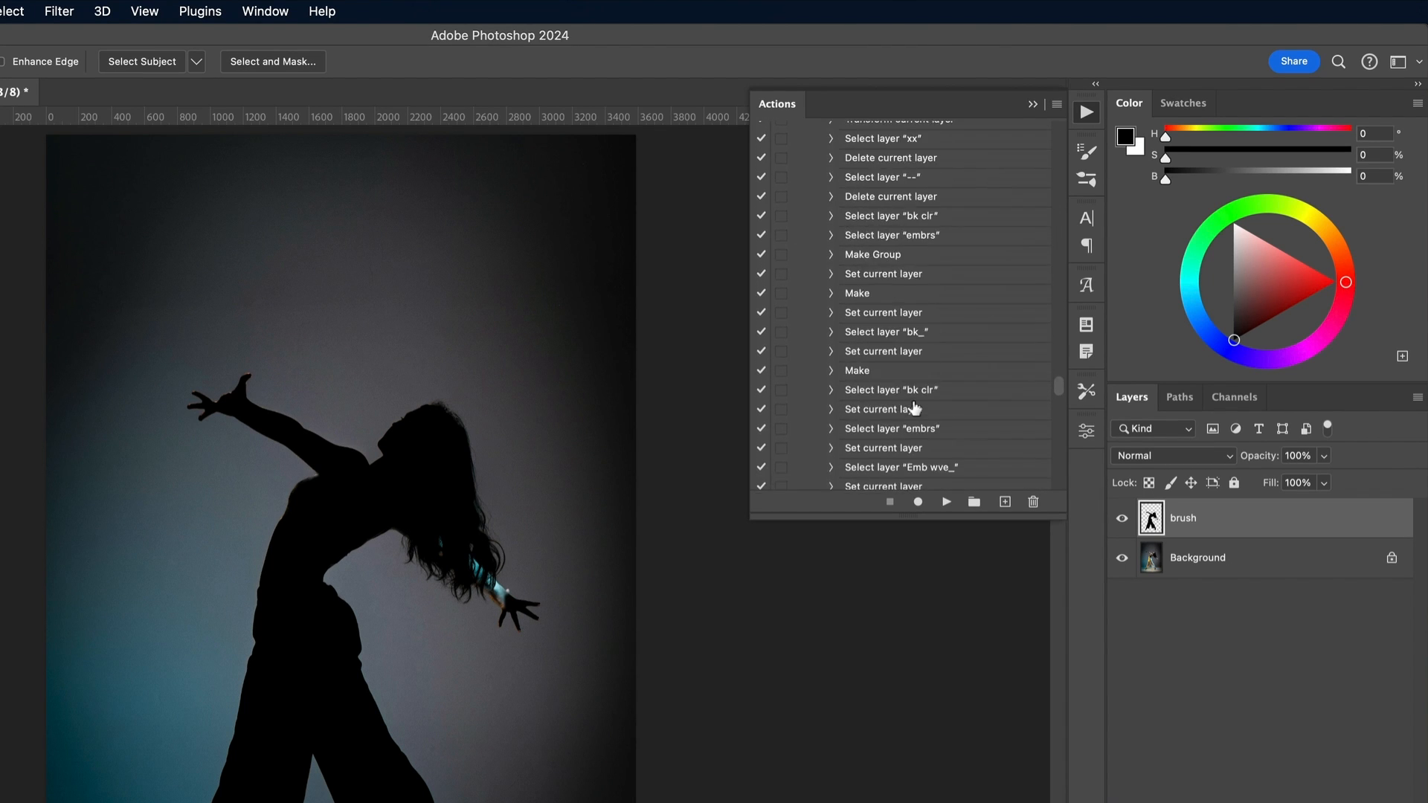
{"action": "scroll", "scroll_direction": "down", "scroll_amount": 3}
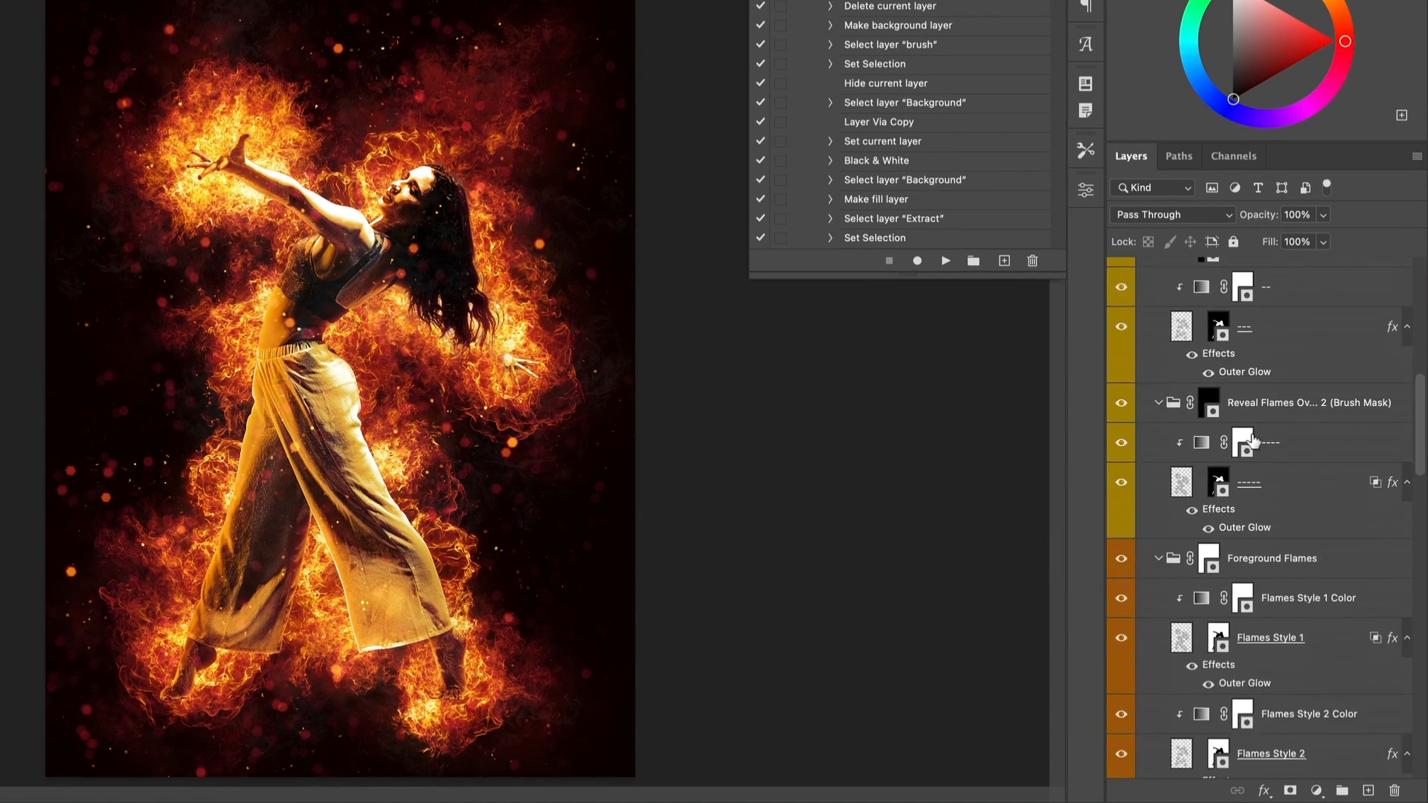
Step: Collapse and reopen the generated Flames group to review its Embers, Smoke and Glows sub-groups
{"action": "scroll", "scroll_direction": "down", "scroll_amount": 3}
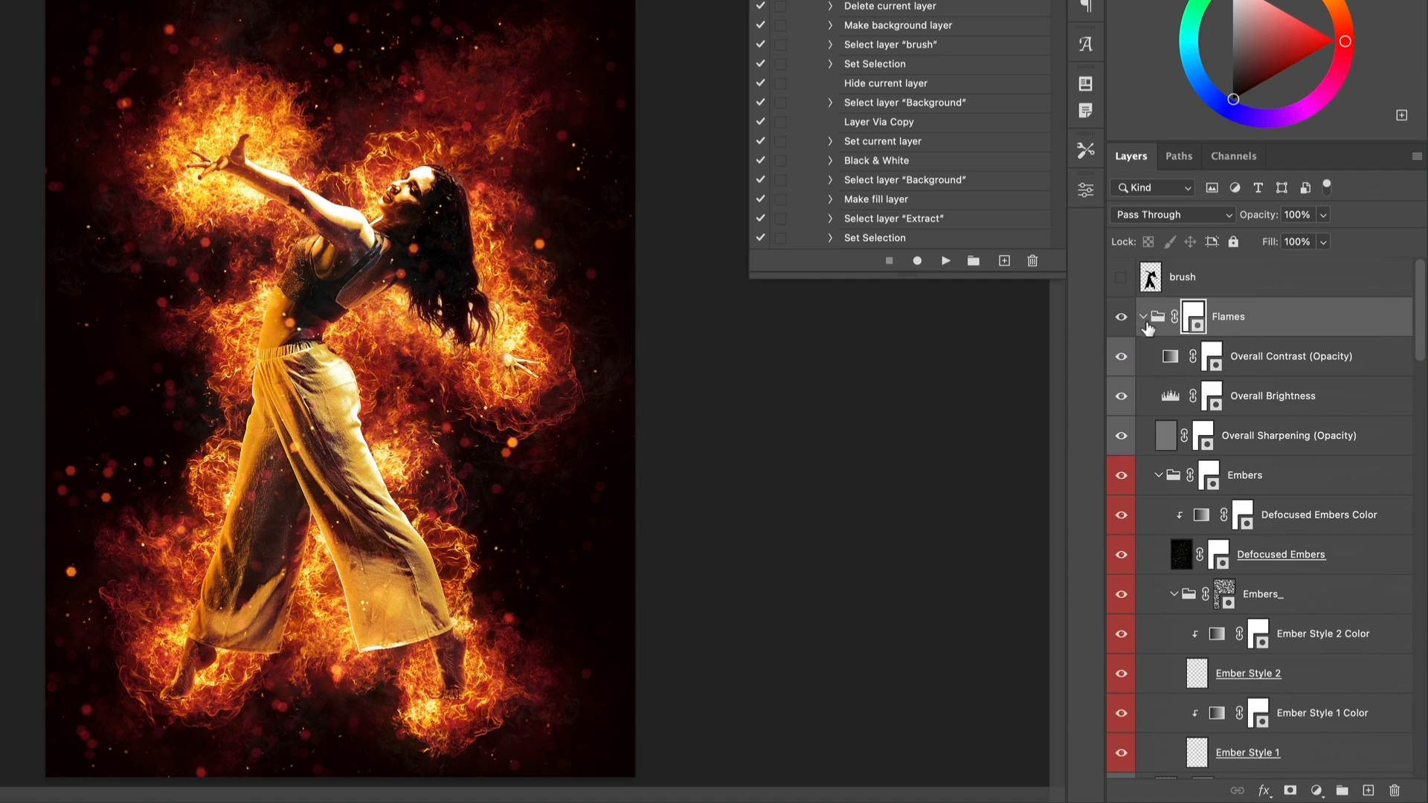
{"action": "left_click", "coordinate": [1145, 315]}
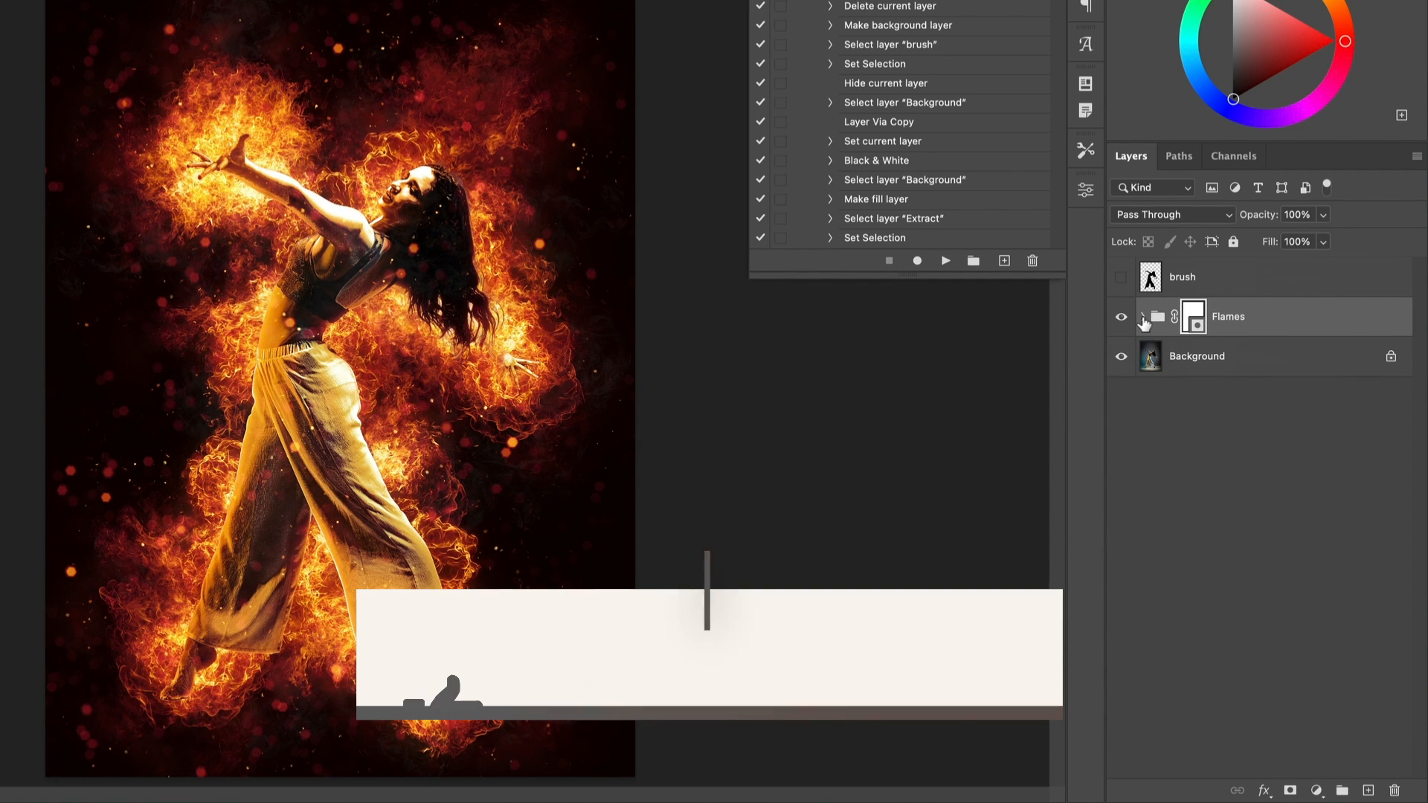
{"action": "left_click", "coordinate": [1143, 316]}
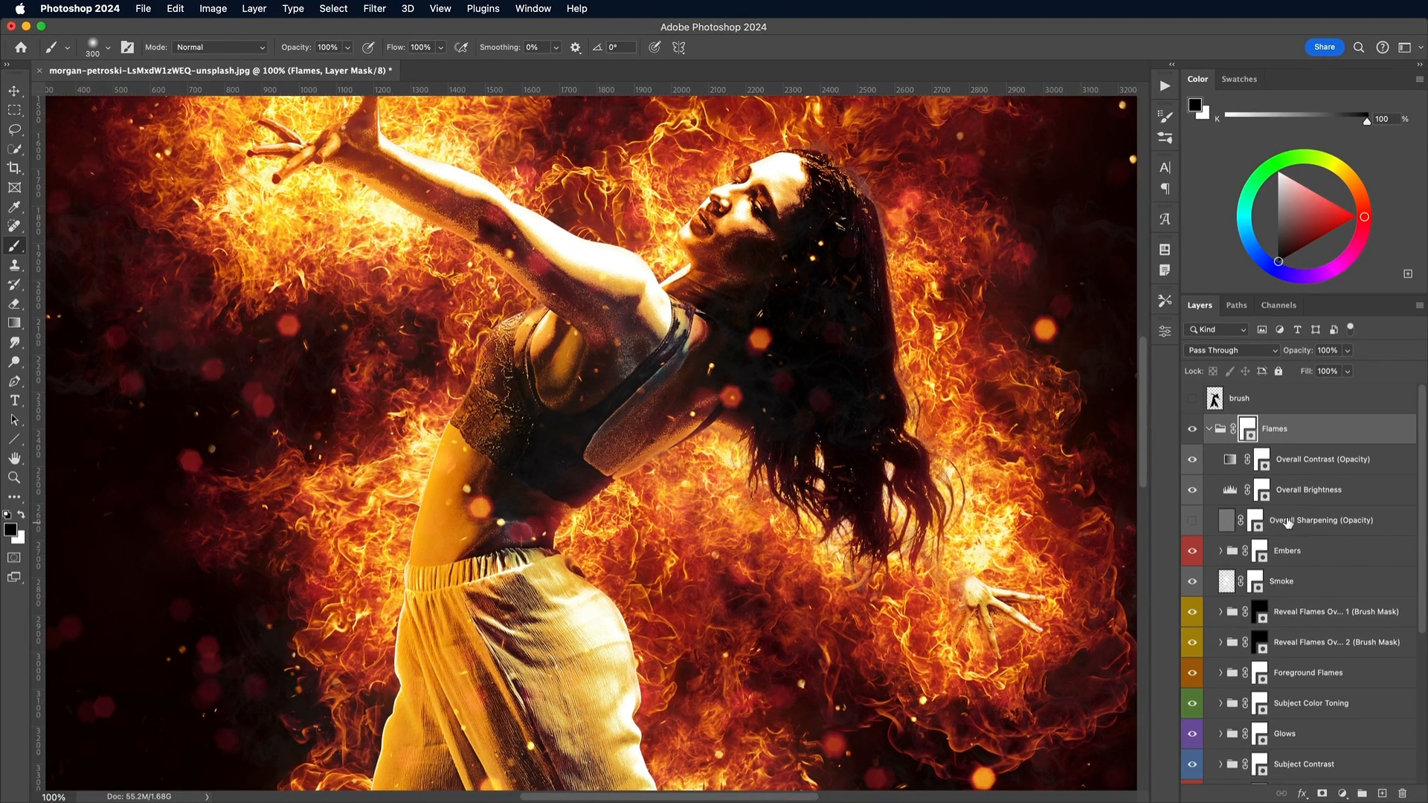
{"action": "scroll", "scroll_direction": "down", "scroll_amount": 3}
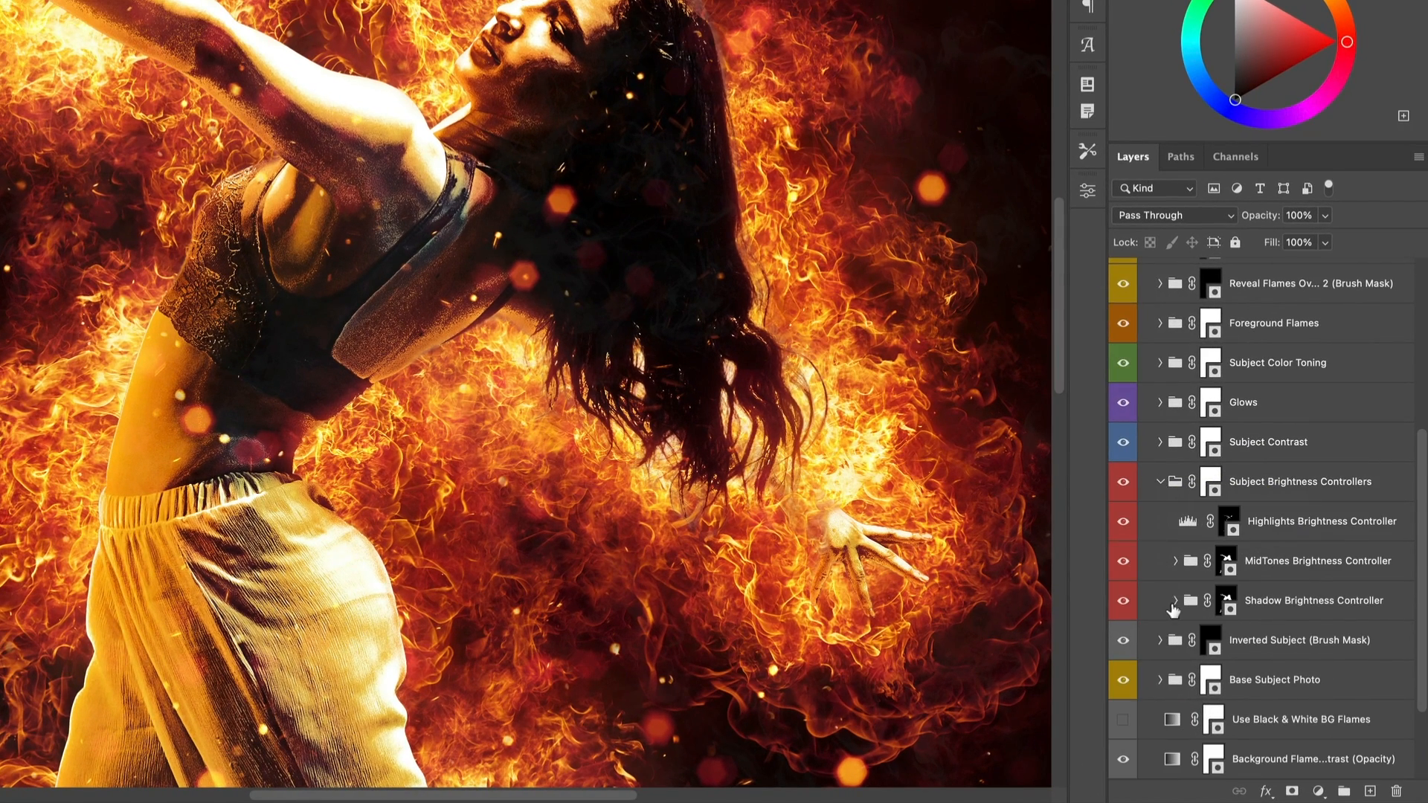
Step: Set Shadow Brightness white output to 181 and MidTones Brightness midtone slider to 1.20
{"action": "left_click", "coordinate": [1174, 600]}
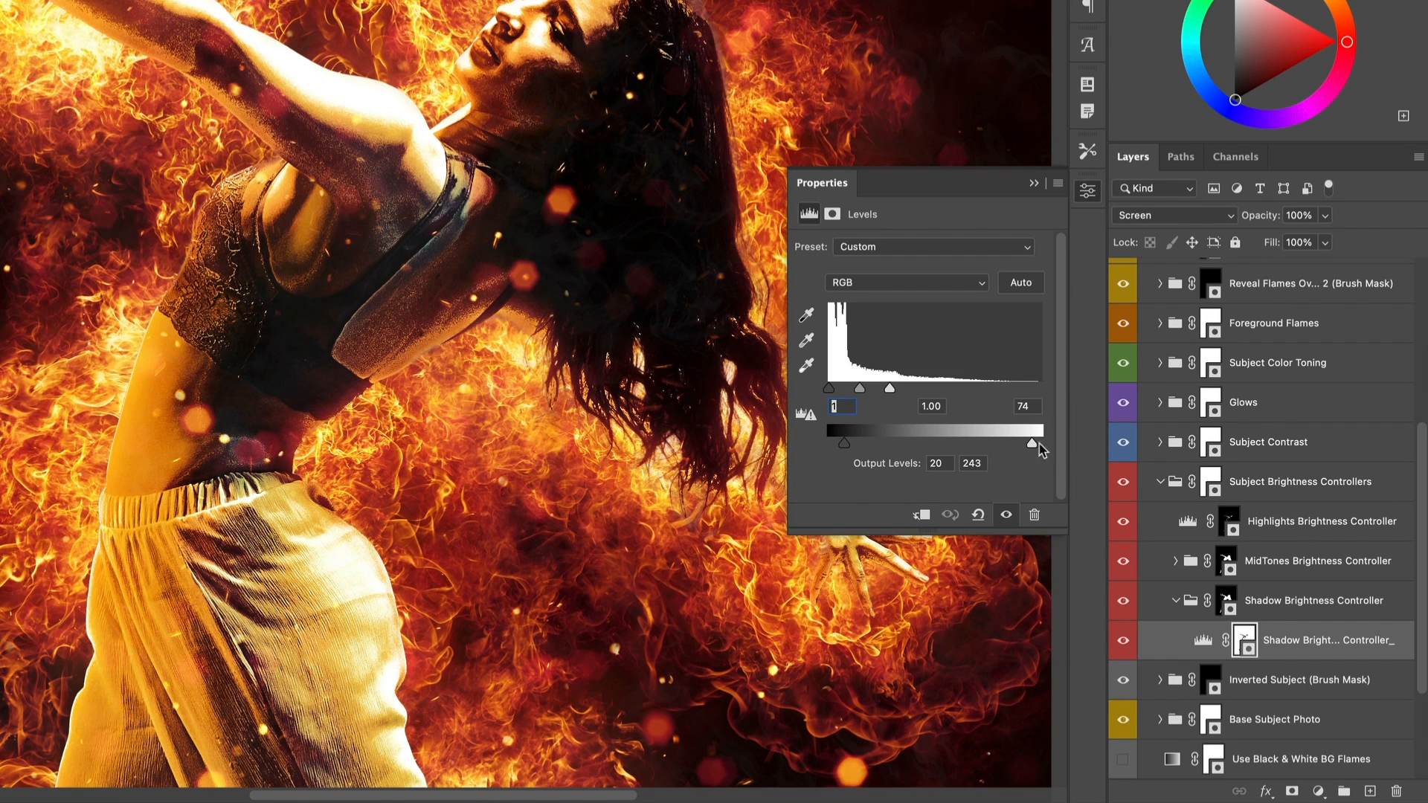
{"action": "left_click_drag", "start_coordinate": [1039, 446], "coordinate": [980, 446]}
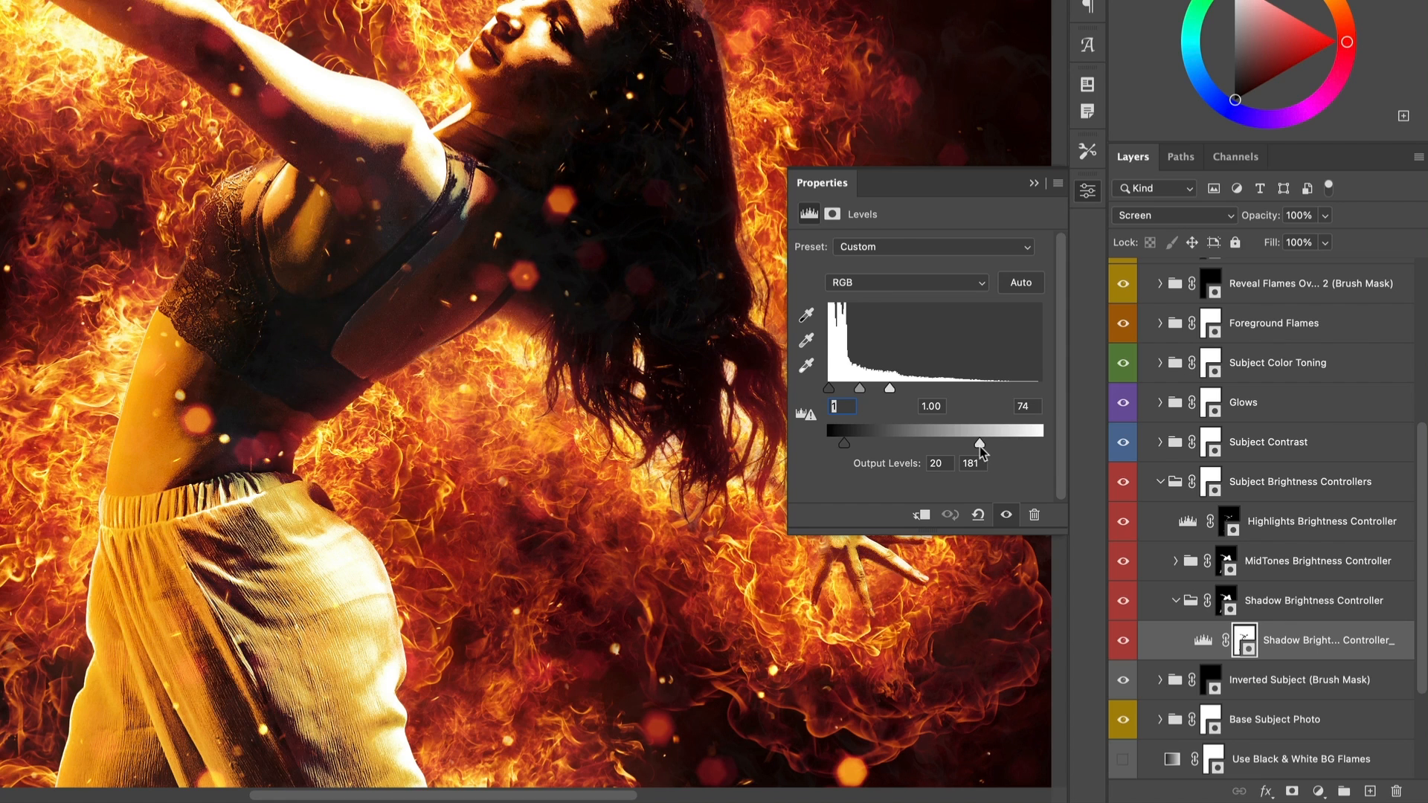
{"action": "left_click_drag", "start_coordinate": [979, 443], "coordinate": [992, 443]}
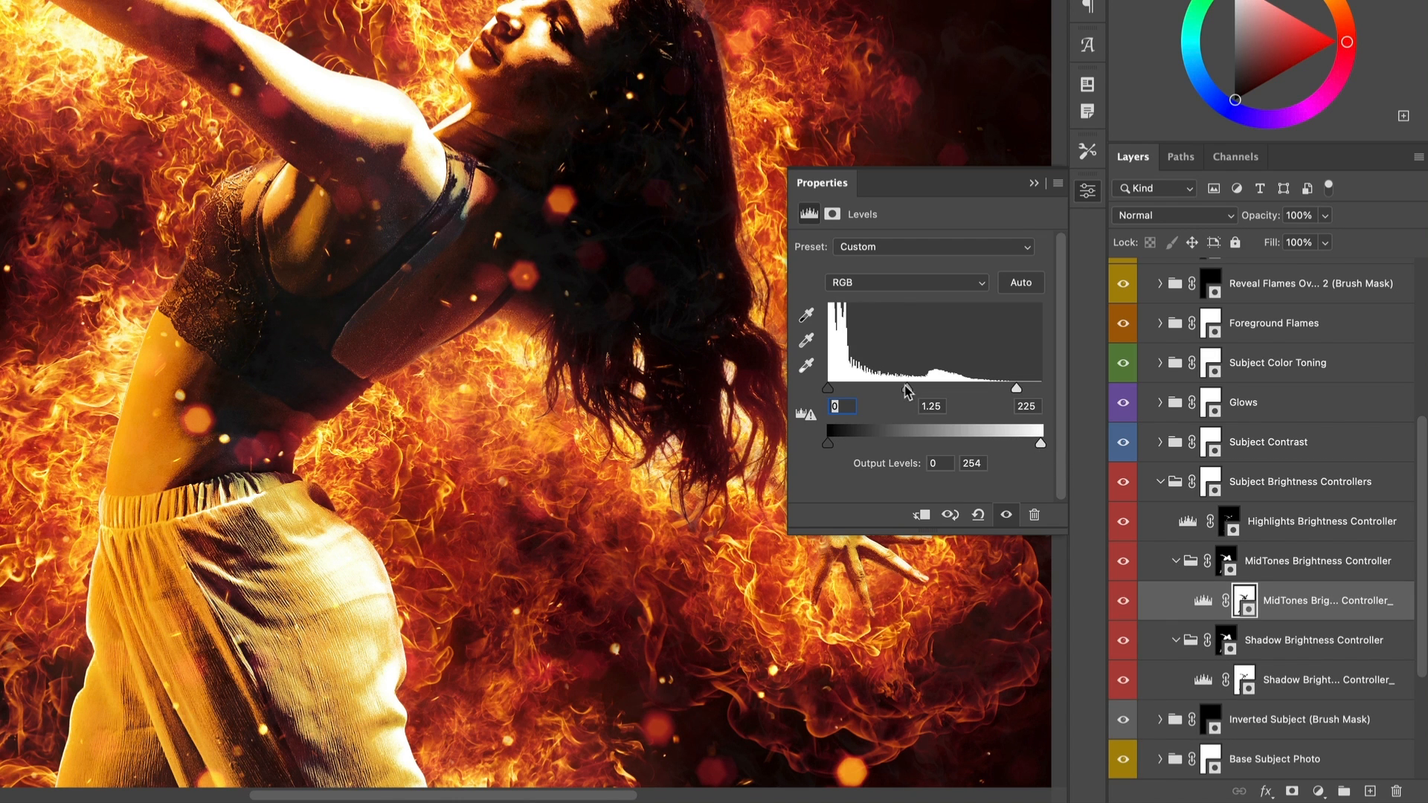
{"action": "left_click_drag", "start_coordinate": [922, 388], "coordinate": [913, 388]}
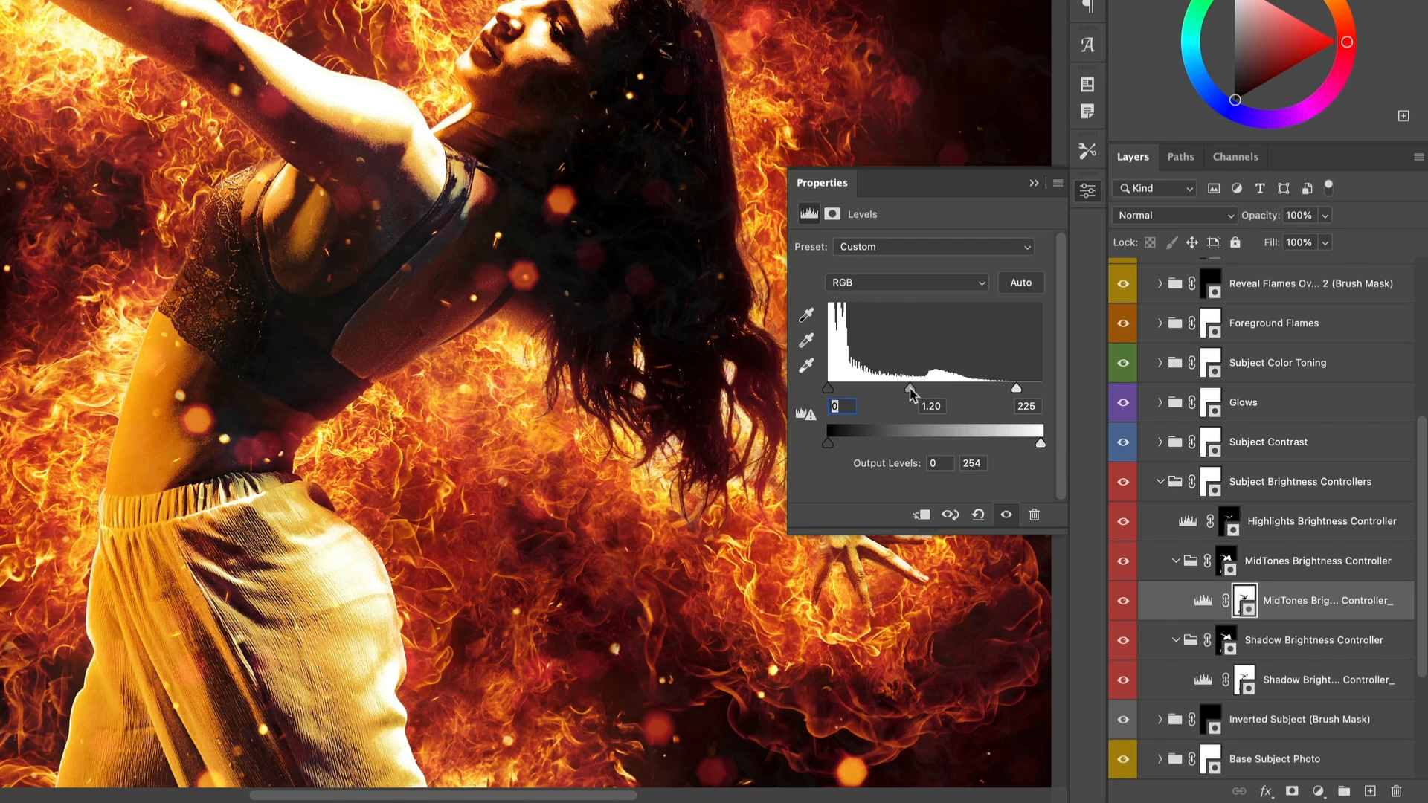
{"action": "left_click", "coordinate": [1322, 521]}
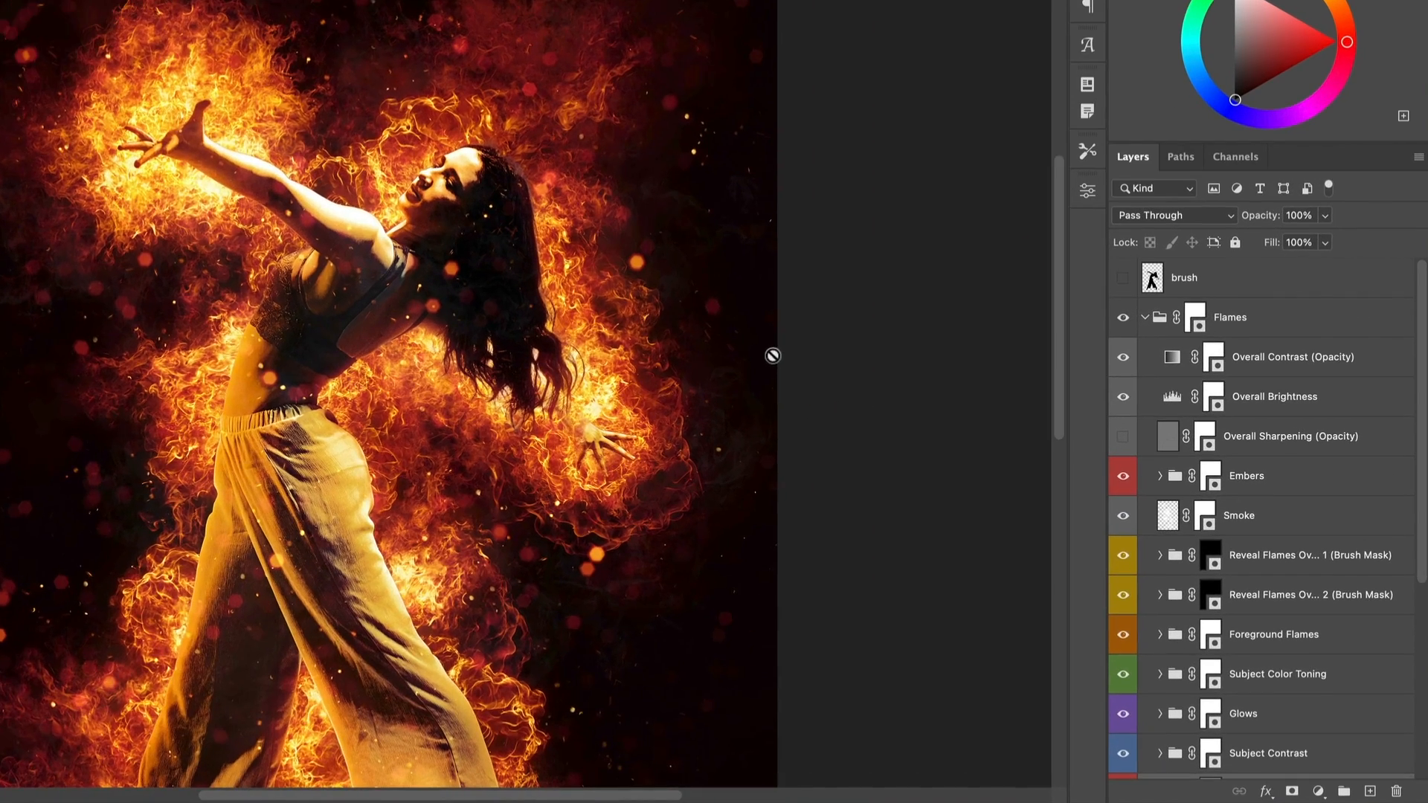
Step: Paint white on the Reveal Flames Over Photo 1 mask over the hand, lower legs and trousers
{"action": "scroll", "scroll_direction": "down", "scroll_amount": 3}
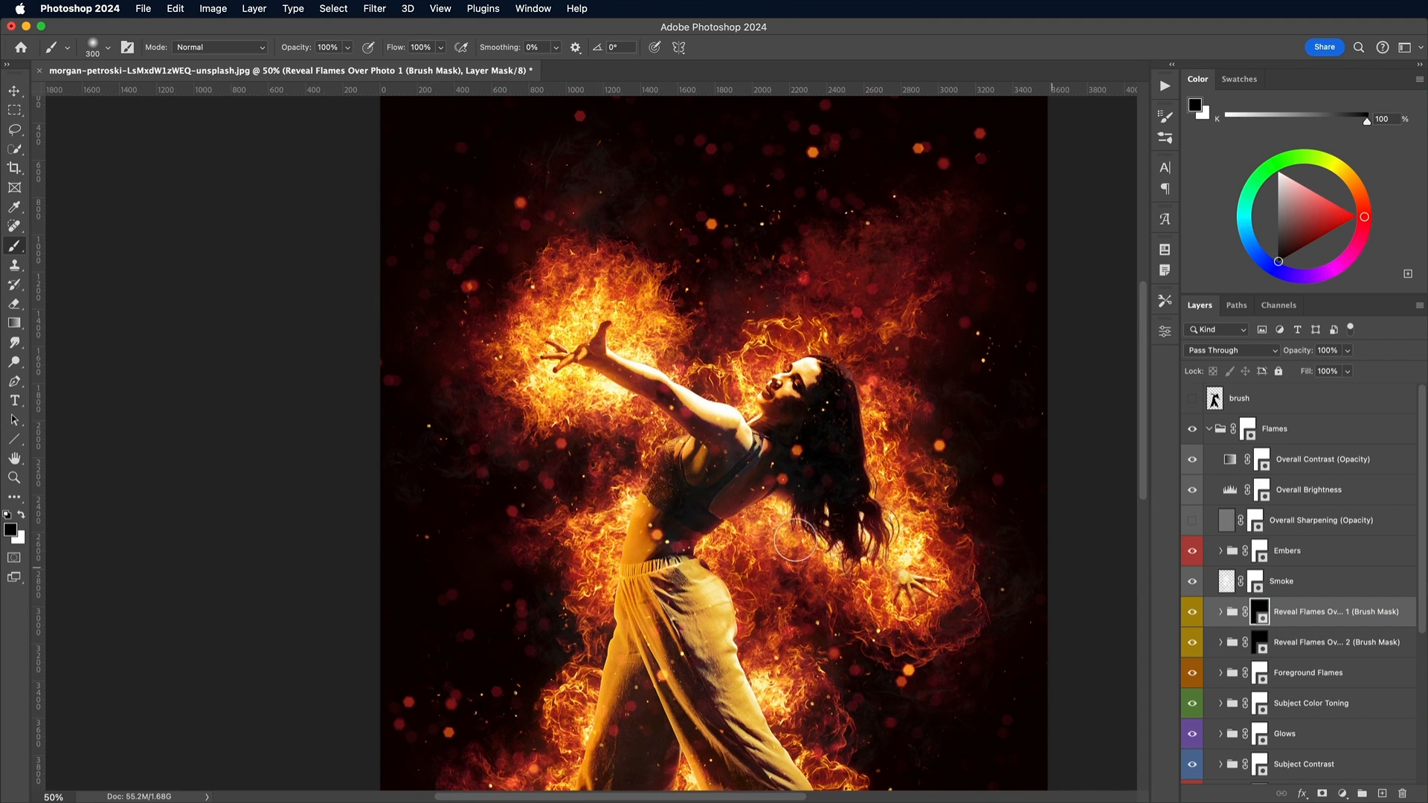
{"action": "left_click", "coordinate": [139, 48]}
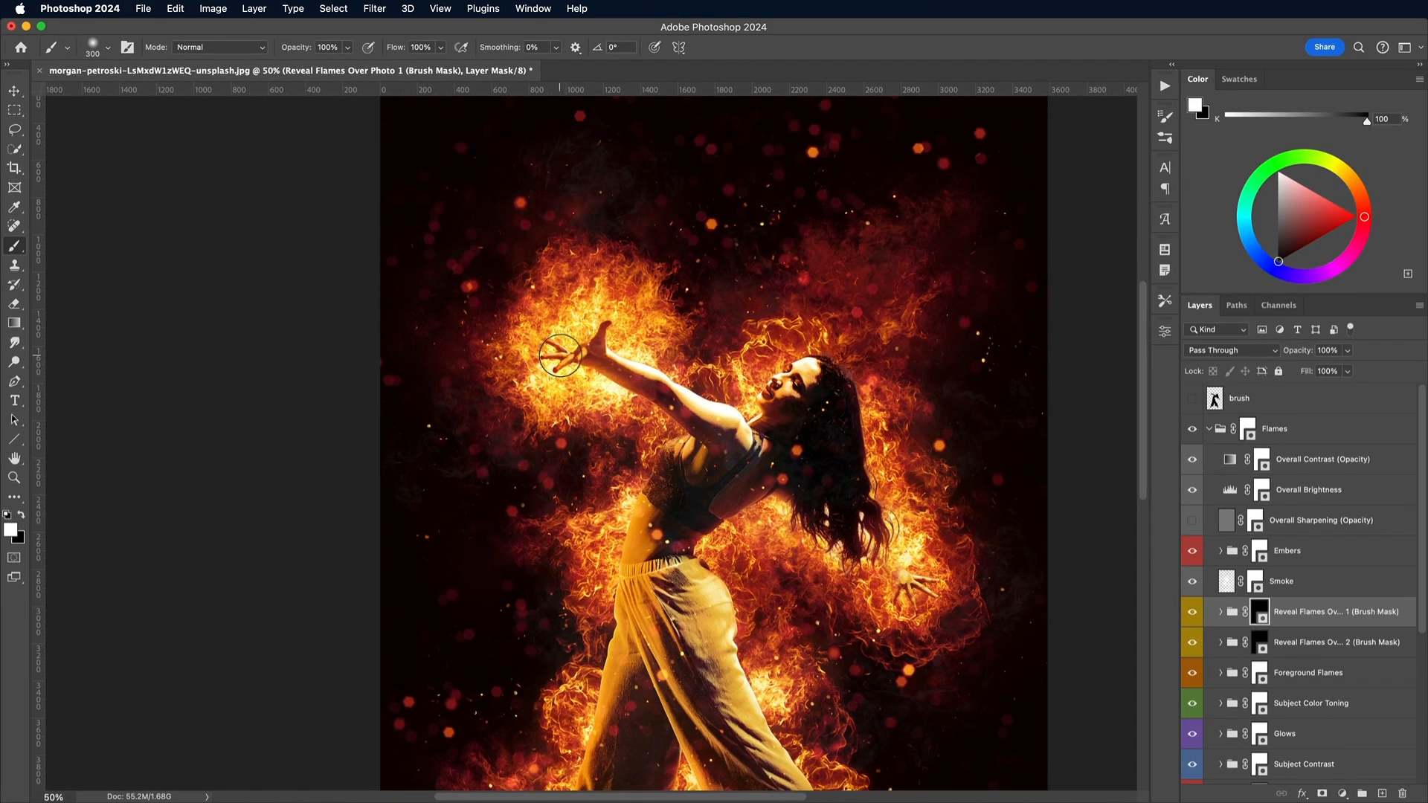
{"action": "left_click_drag", "start_coordinate": [561, 356], "coordinate": [583, 360]}
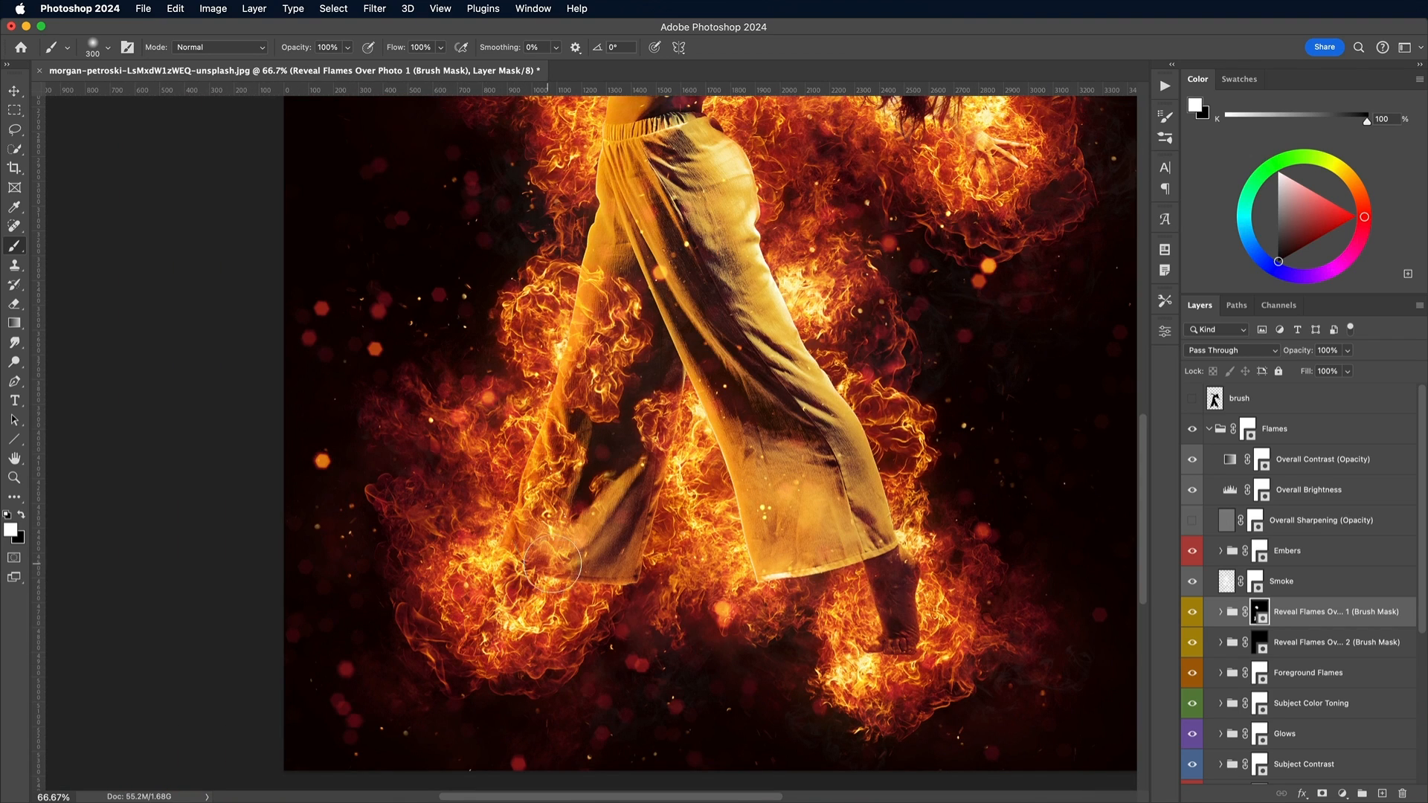
{"action": "left_click_drag", "start_coordinate": [555, 561], "coordinate": [902, 592]}
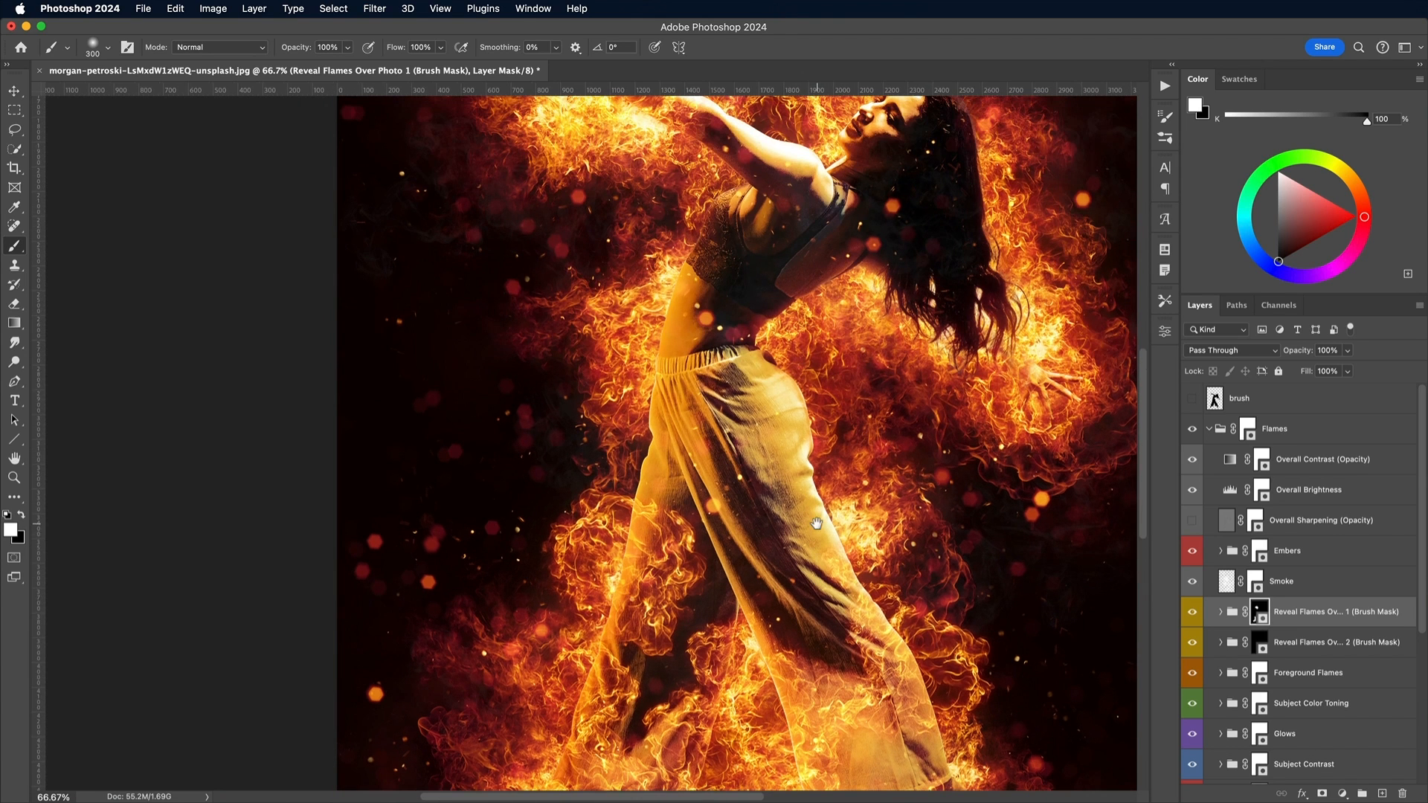
{"action": "left_click_drag", "start_coordinate": [815, 523], "coordinate": [769, 428]}
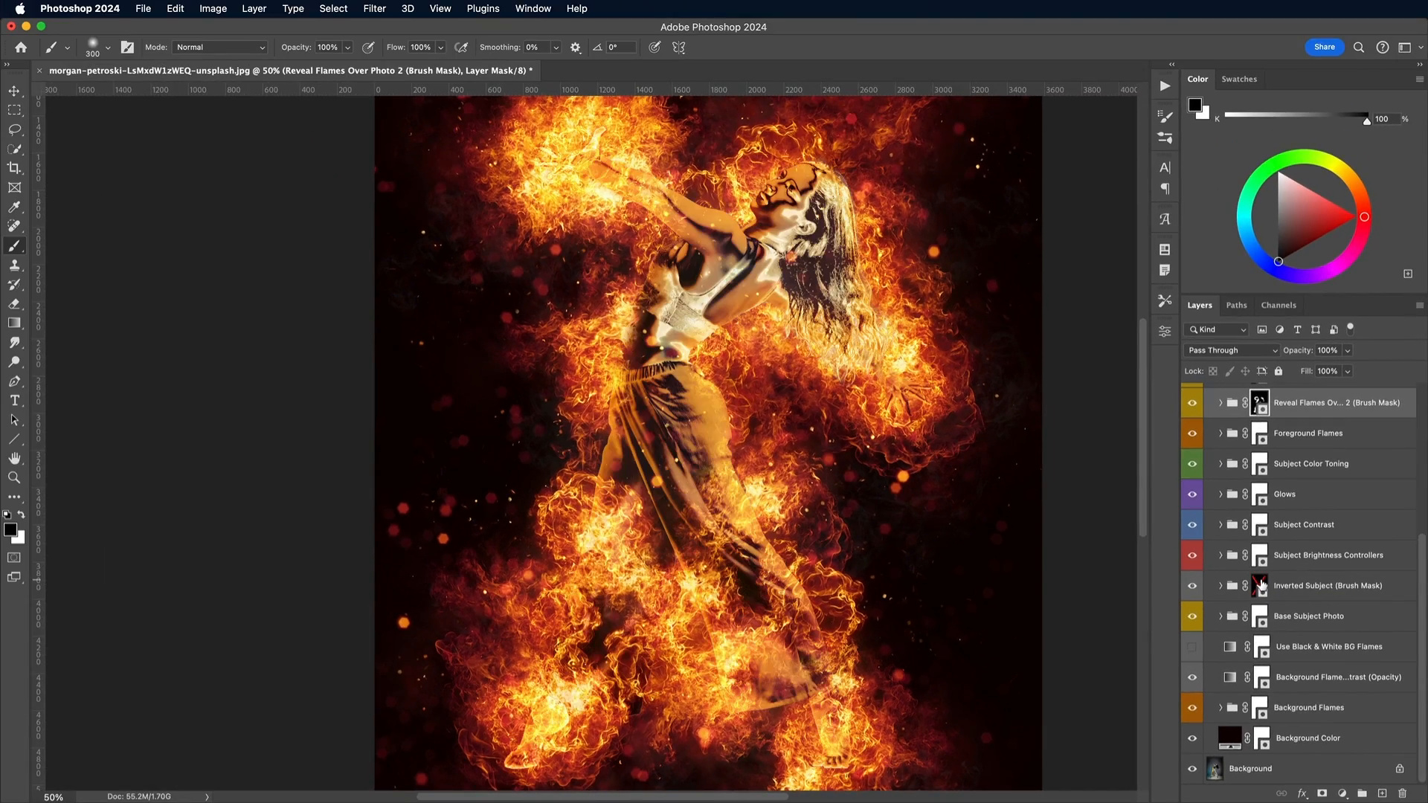
Step: Paint white on the Inverted Subject brush mask to fade the raised hand into the flames
{"action": "left_click", "coordinate": [1327, 585]}
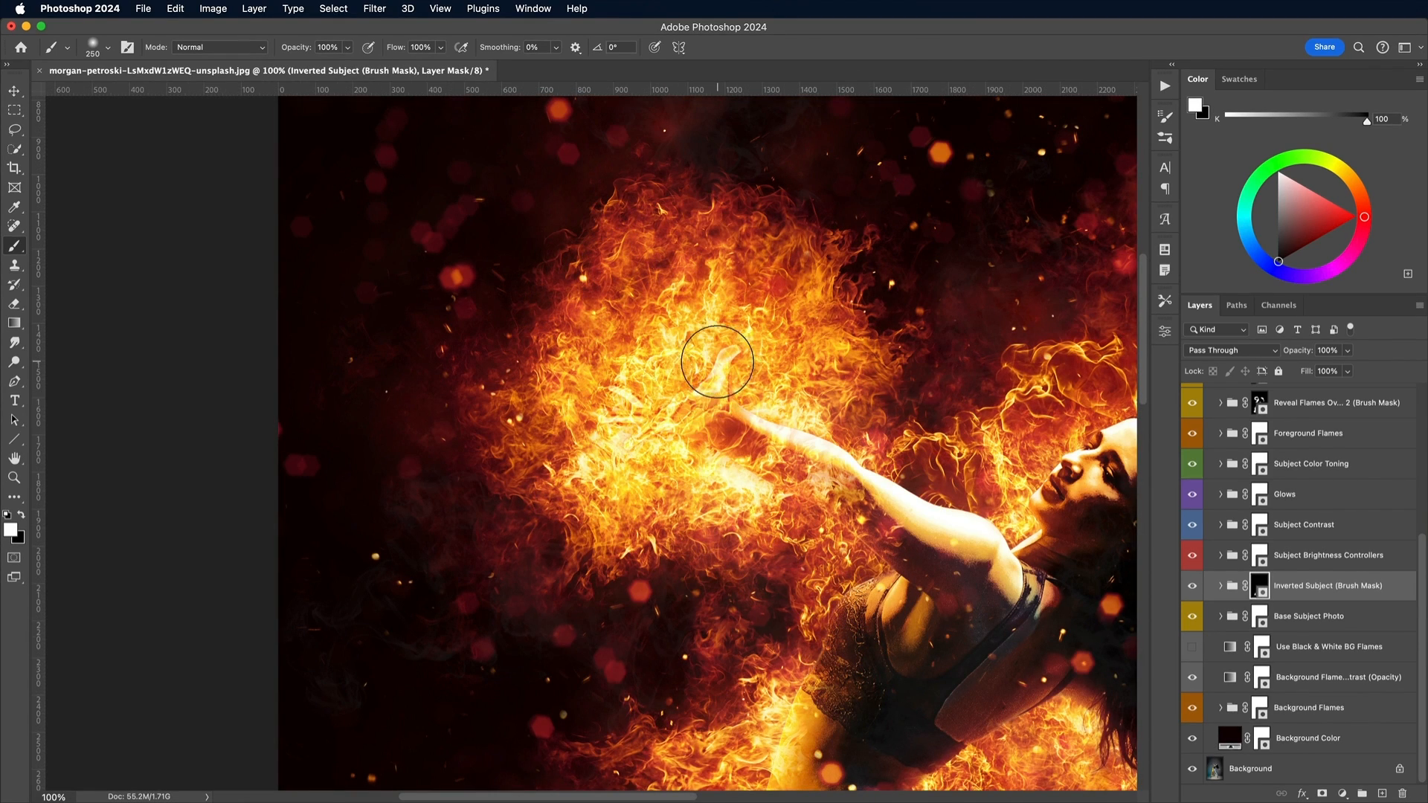
{"action": "left_click_drag", "start_coordinate": [717, 363], "coordinate": [662, 436]}
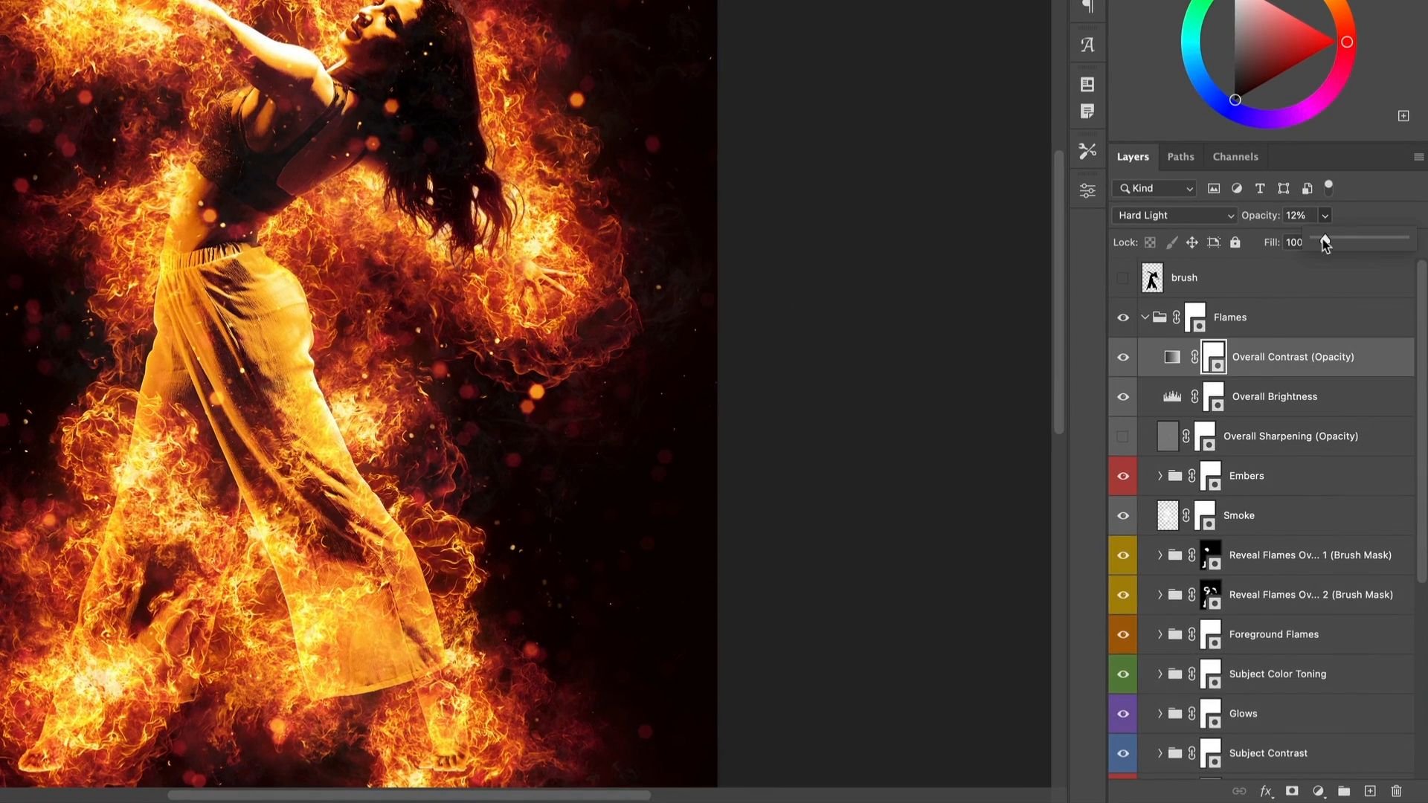
Step: Lower the Overall Contrast layer's opacity to 12% to soften its effect
{"action": "left_click_drag", "start_coordinate": [1348, 241], "coordinate": [1351, 241]}
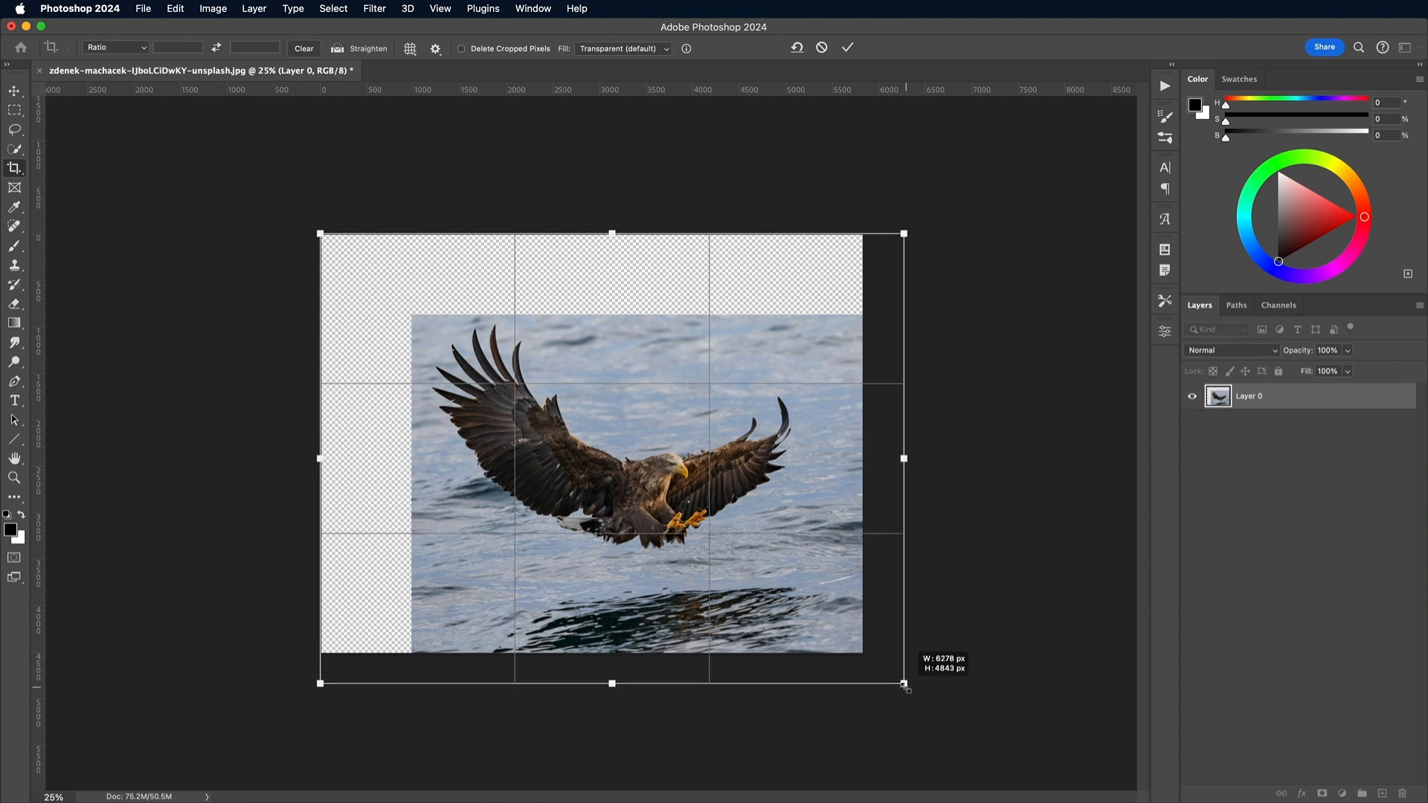
Step: Commit the enlarged canvas, select the eagle as subject and fill it with solid black
{"action": "left_click", "coordinate": [213, 9]}
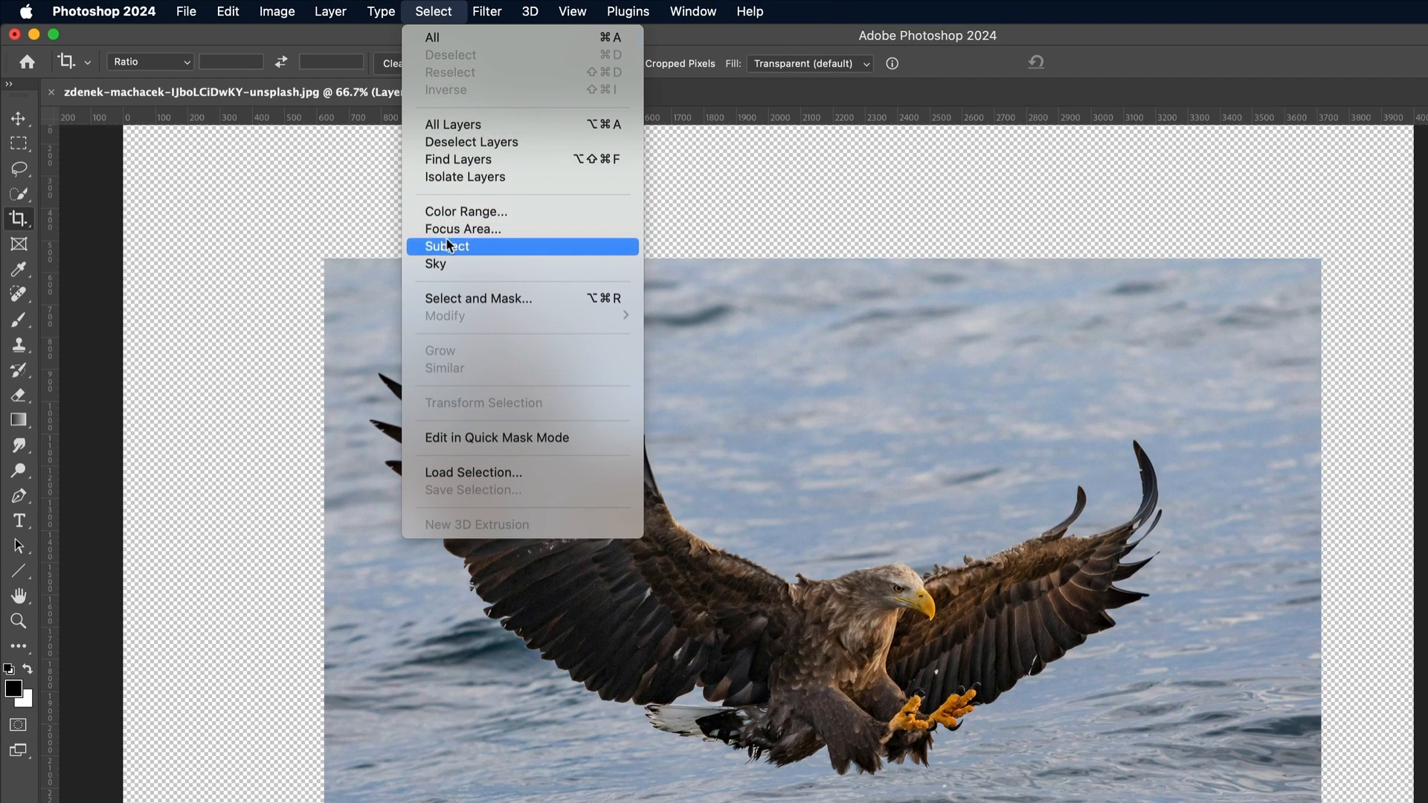
{"action": "left_click", "coordinate": [447, 245]}
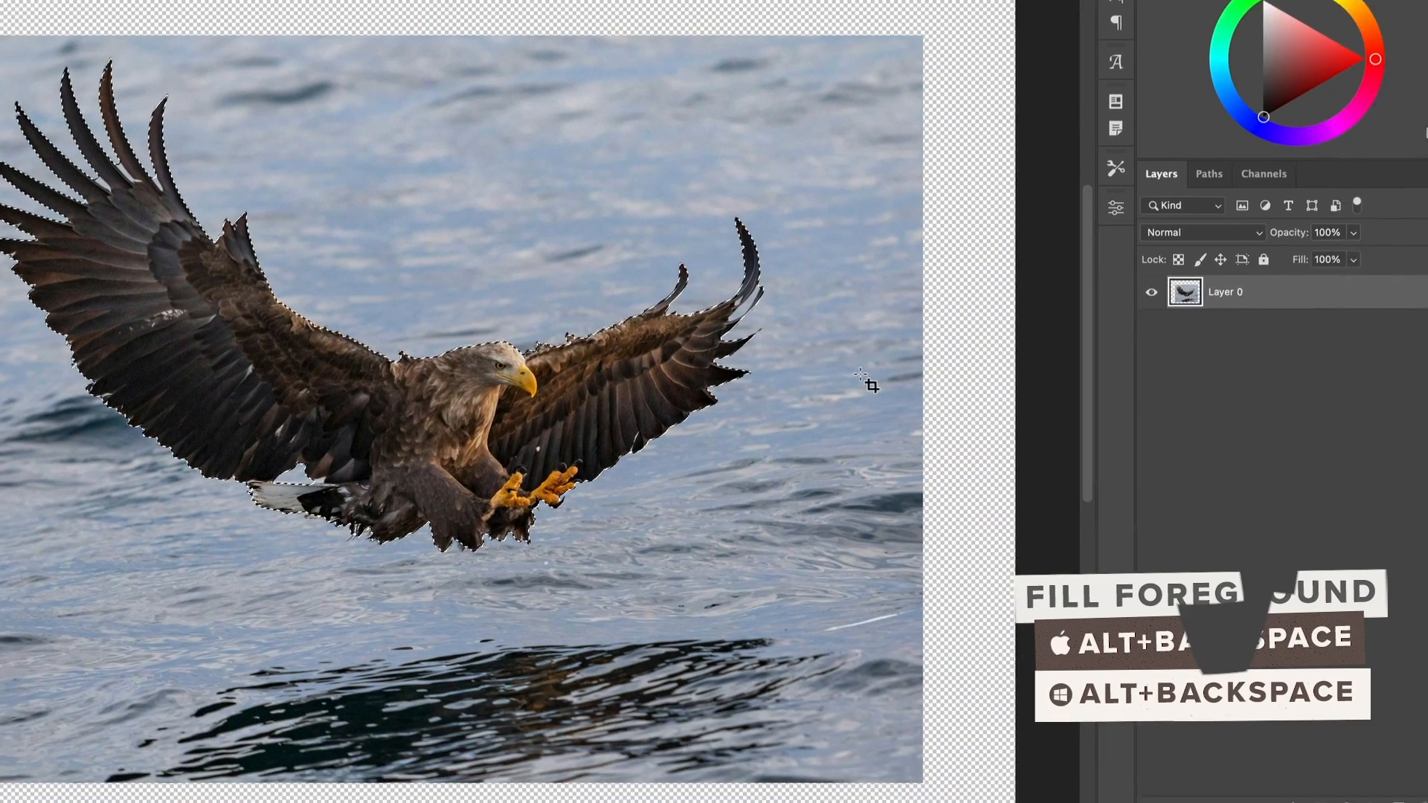
{"action": "key", "text": "alt+BackSpace"}
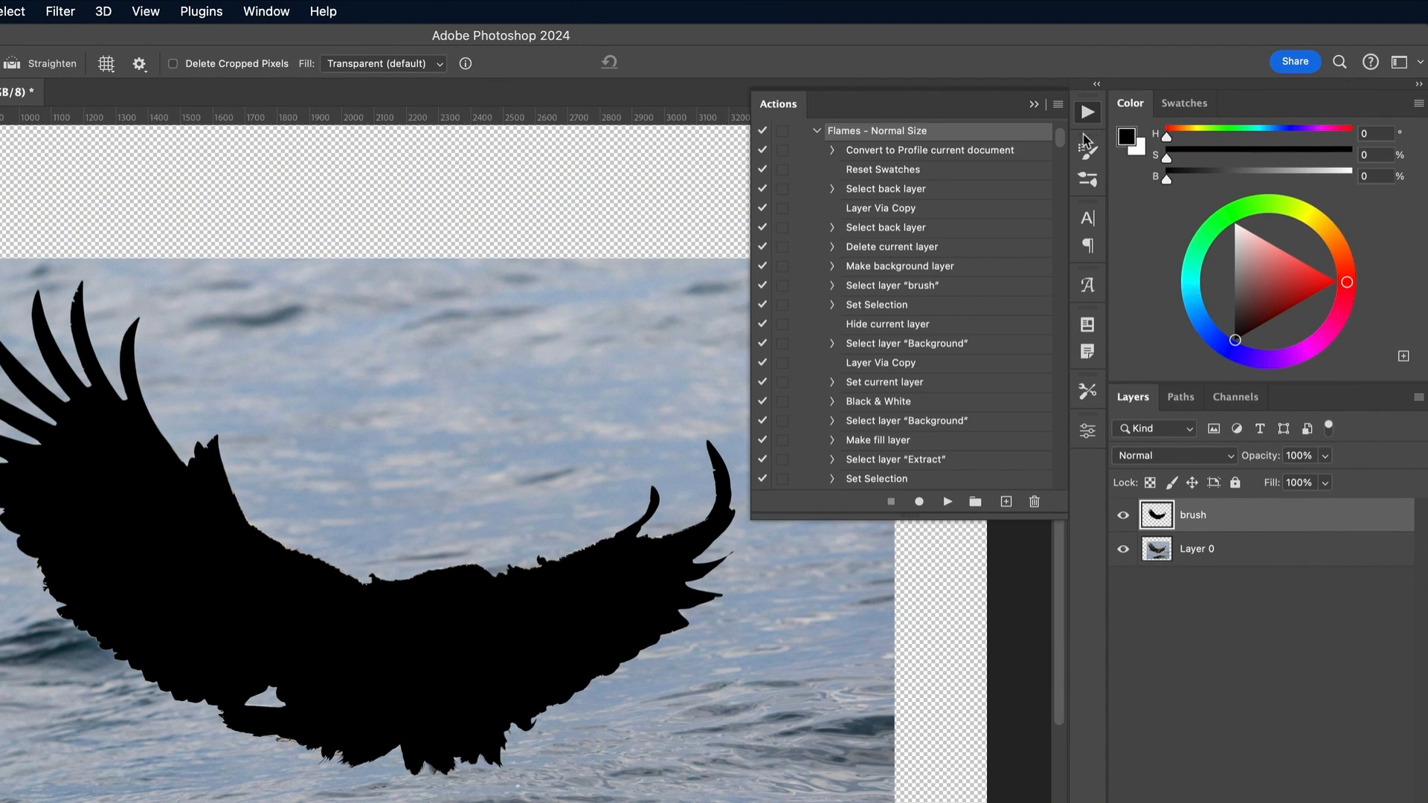
Step: Run the Flames - Normal Size action so the black eagle silhouette is engulfed in fire
{"action": "left_click", "coordinate": [817, 130]}
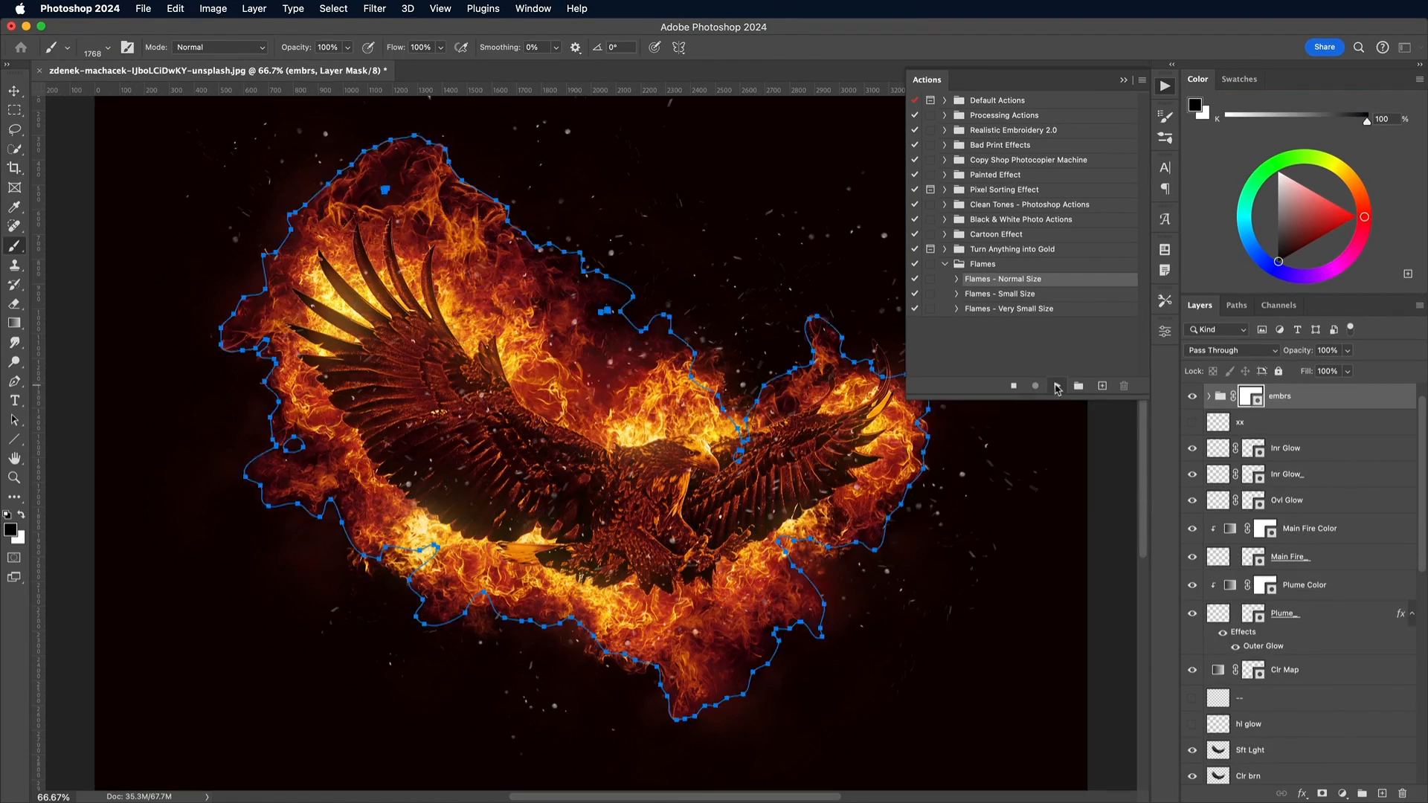
{"action": "left_click", "coordinate": [1056, 386]}
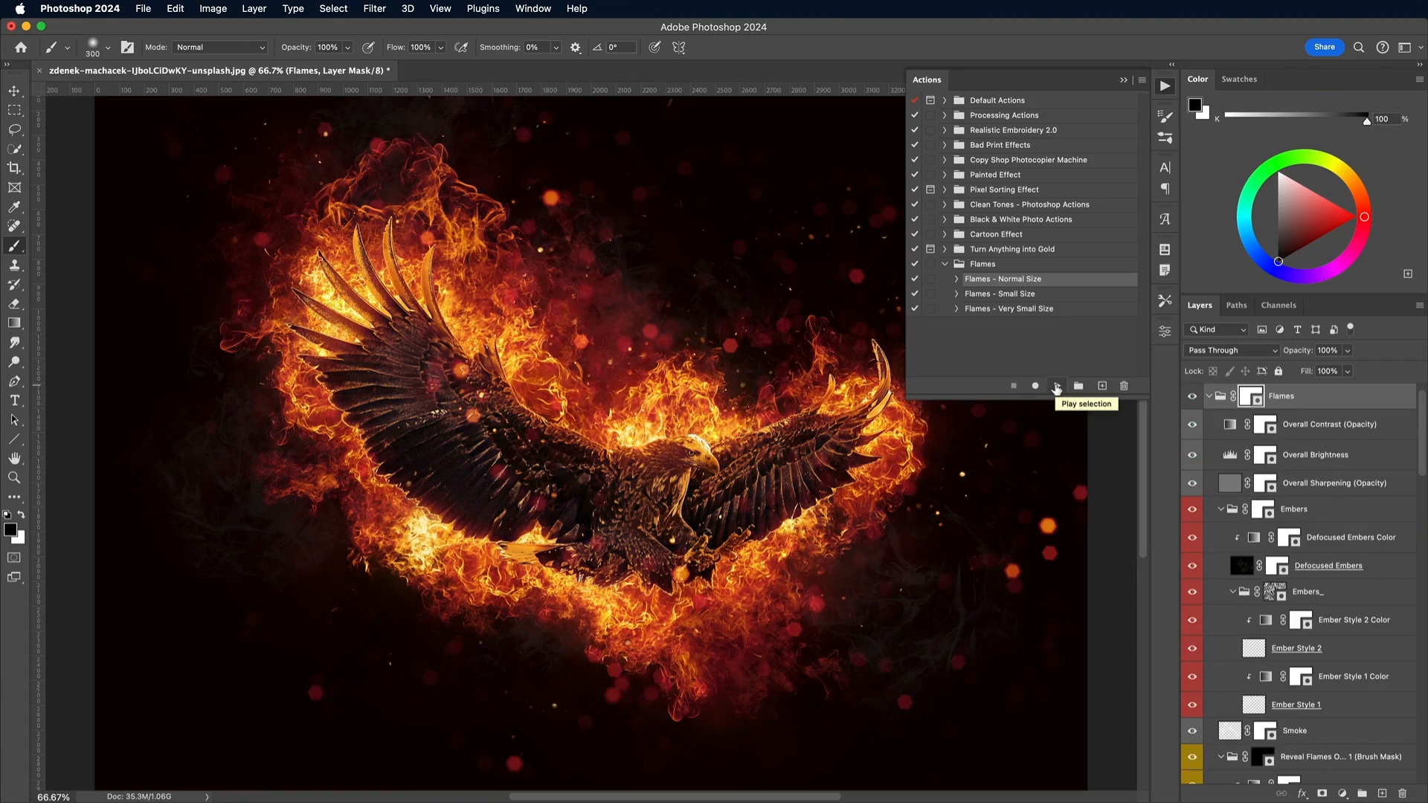
{"action": "left_click", "coordinate": [1170, 85]}
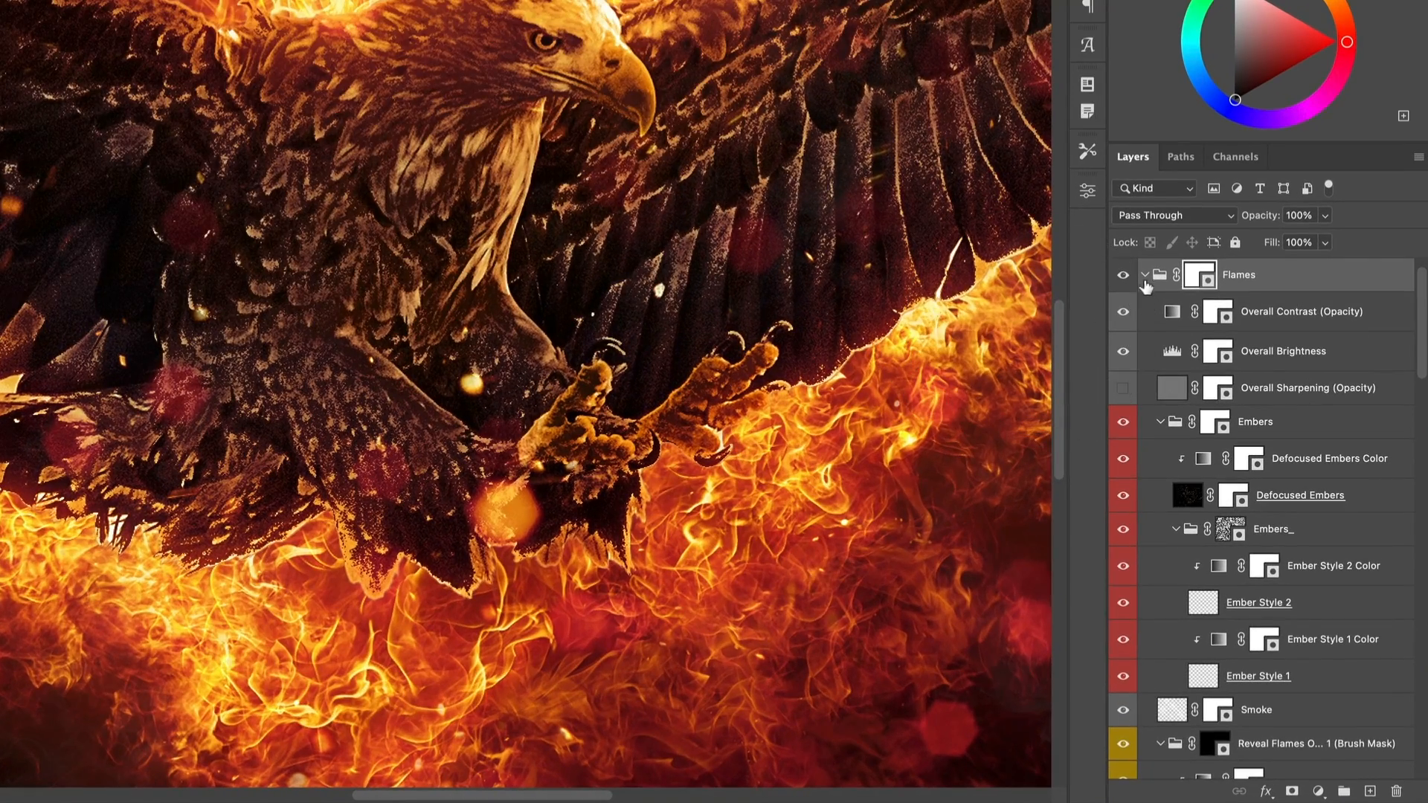
Step: Set the eagle's Shadow Brightness Controller Levels output to 54 and 208
{"action": "left_click", "coordinate": [1159, 274]}
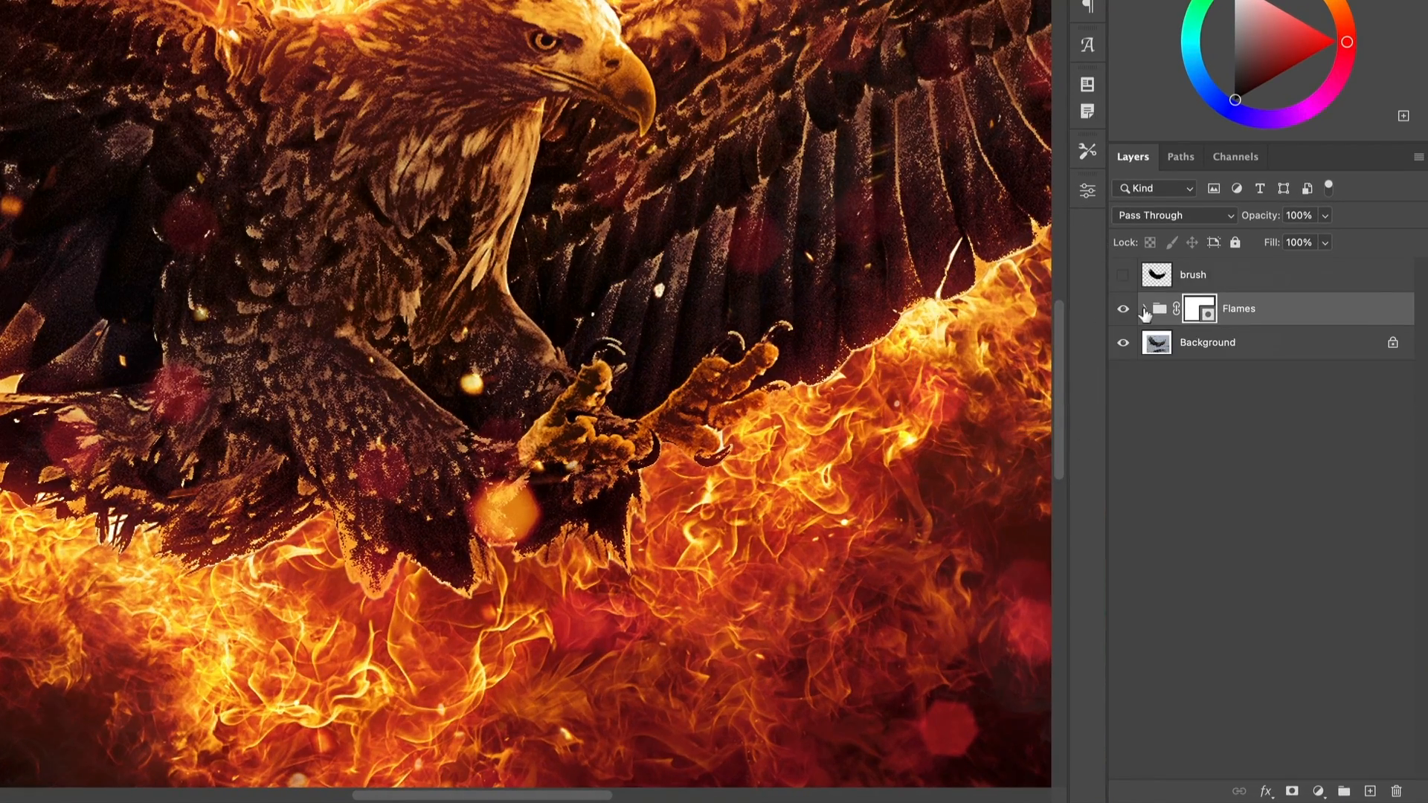
{"action": "left_click", "coordinate": [1159, 308]}
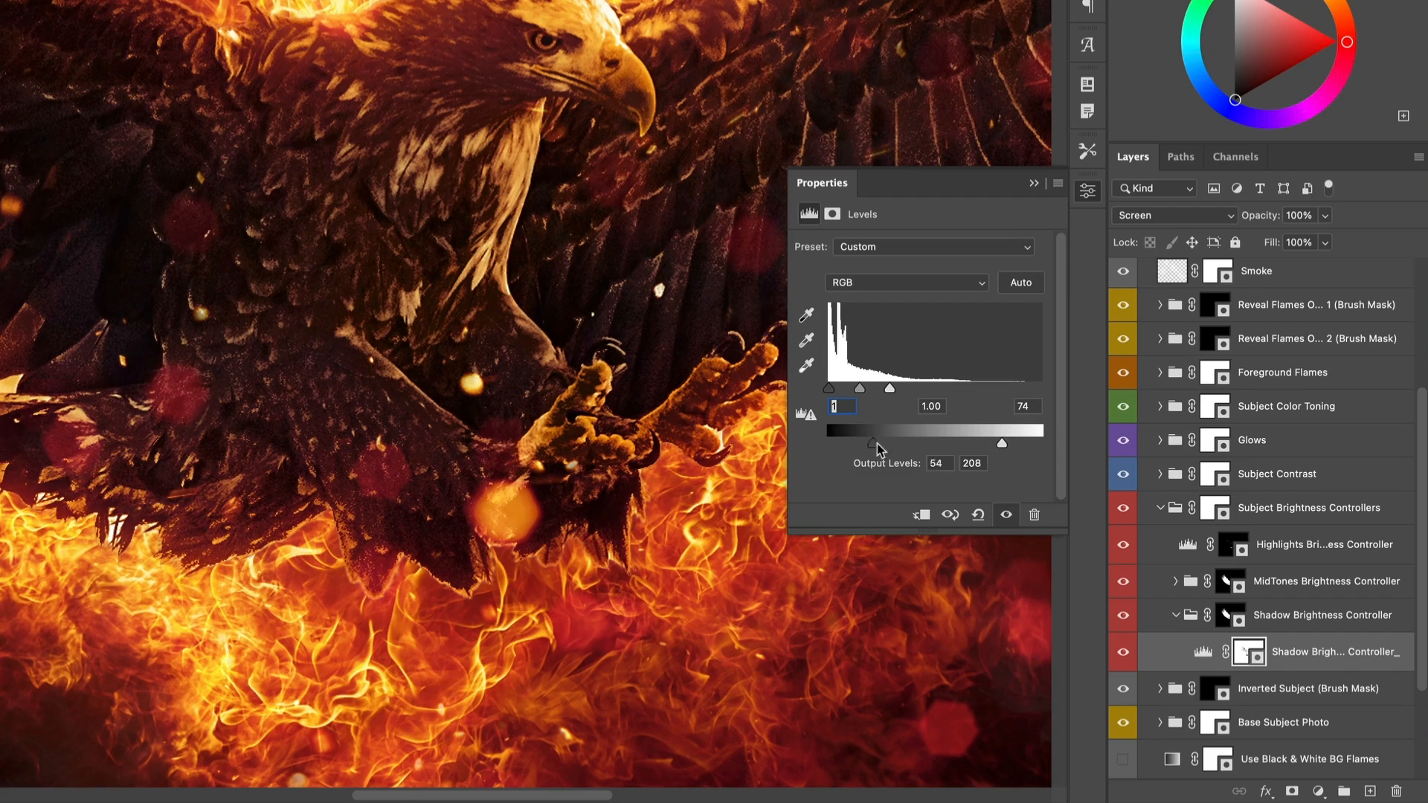
{"action": "left_click", "coordinate": [1325, 617]}
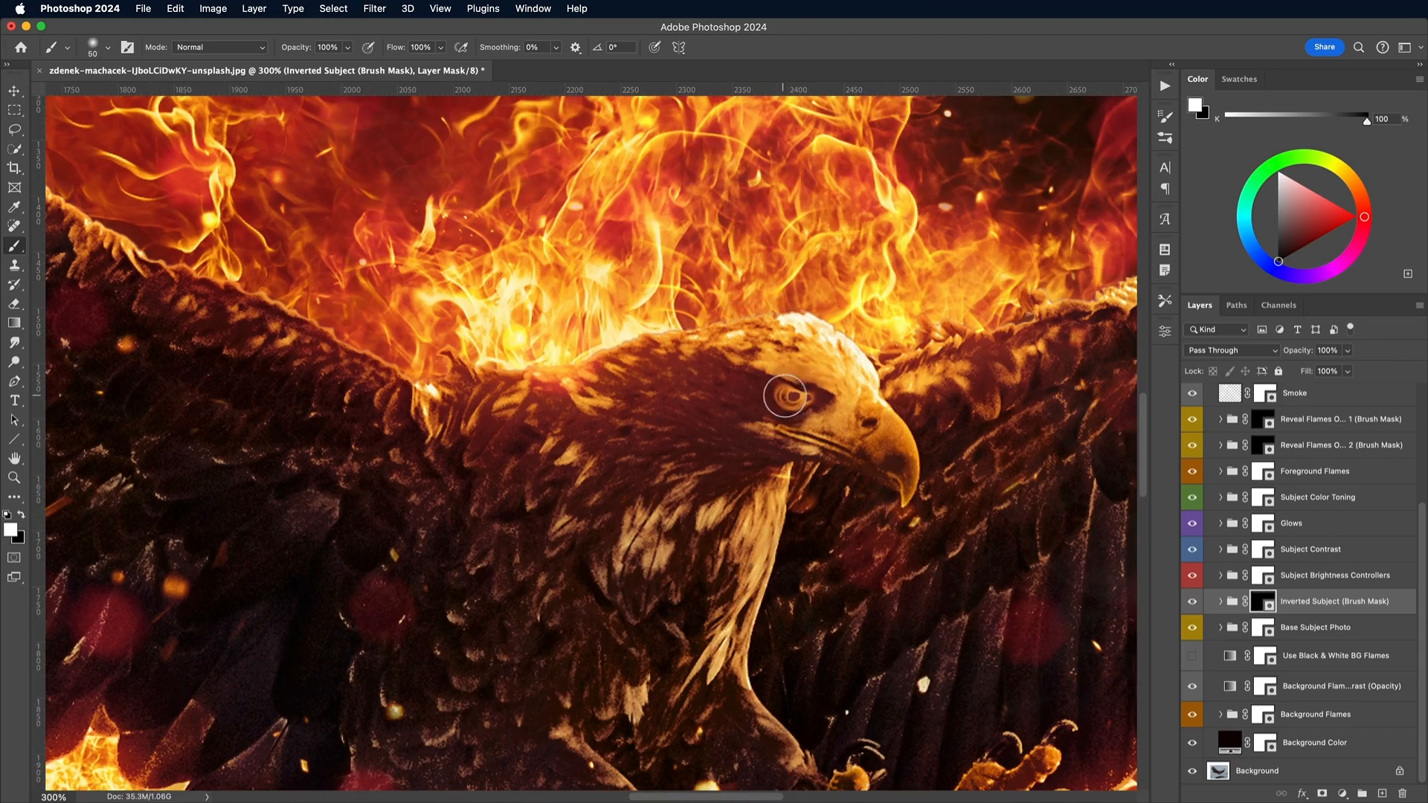
Step: Paint white on the Inverted Subject mask at 300% around the eagle's eye and head
{"action": "left_click", "coordinate": [1264, 419]}
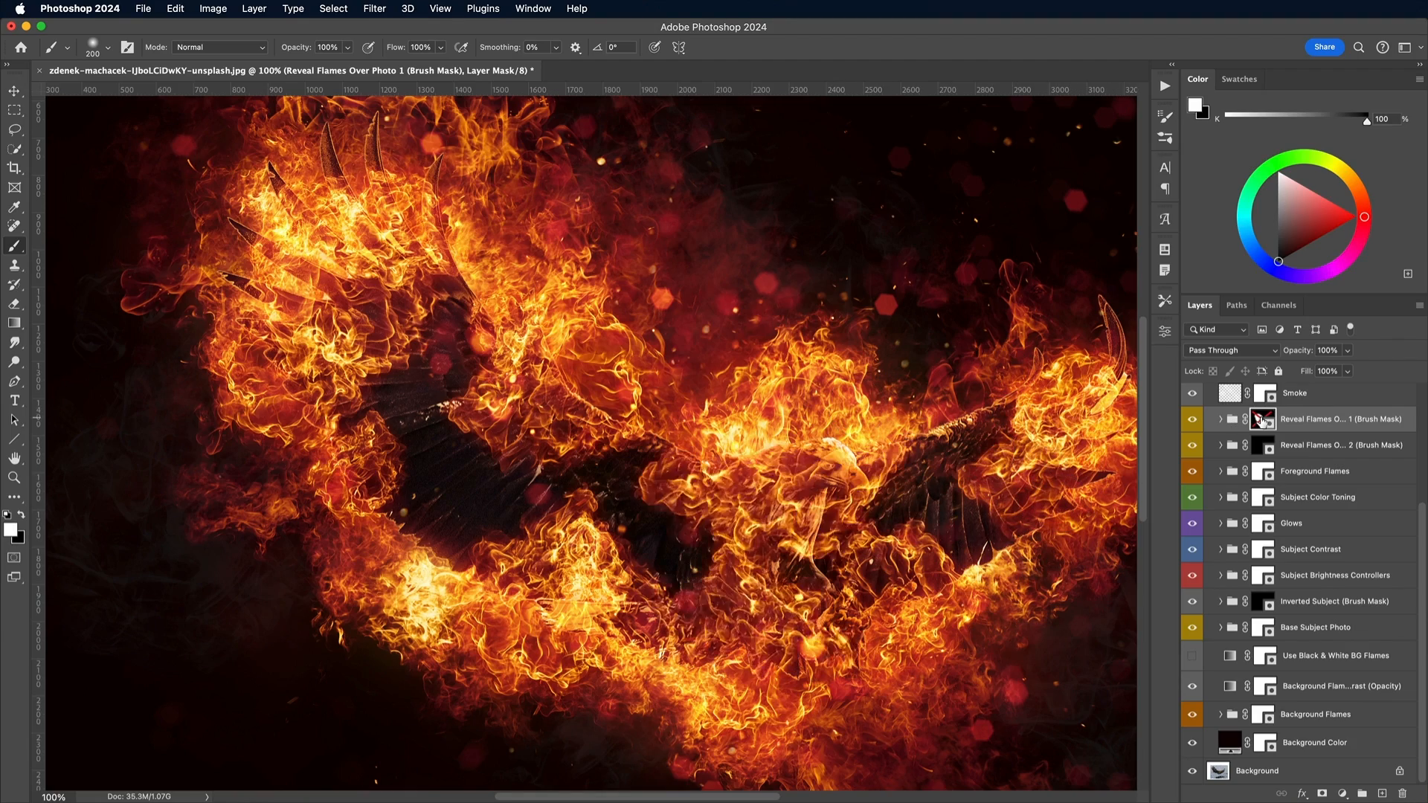
Step: Paint white on the Reveal Flames Over Photo 1 mask to spread fire over the wings and body
{"action": "left_click", "coordinate": [1334, 601]}
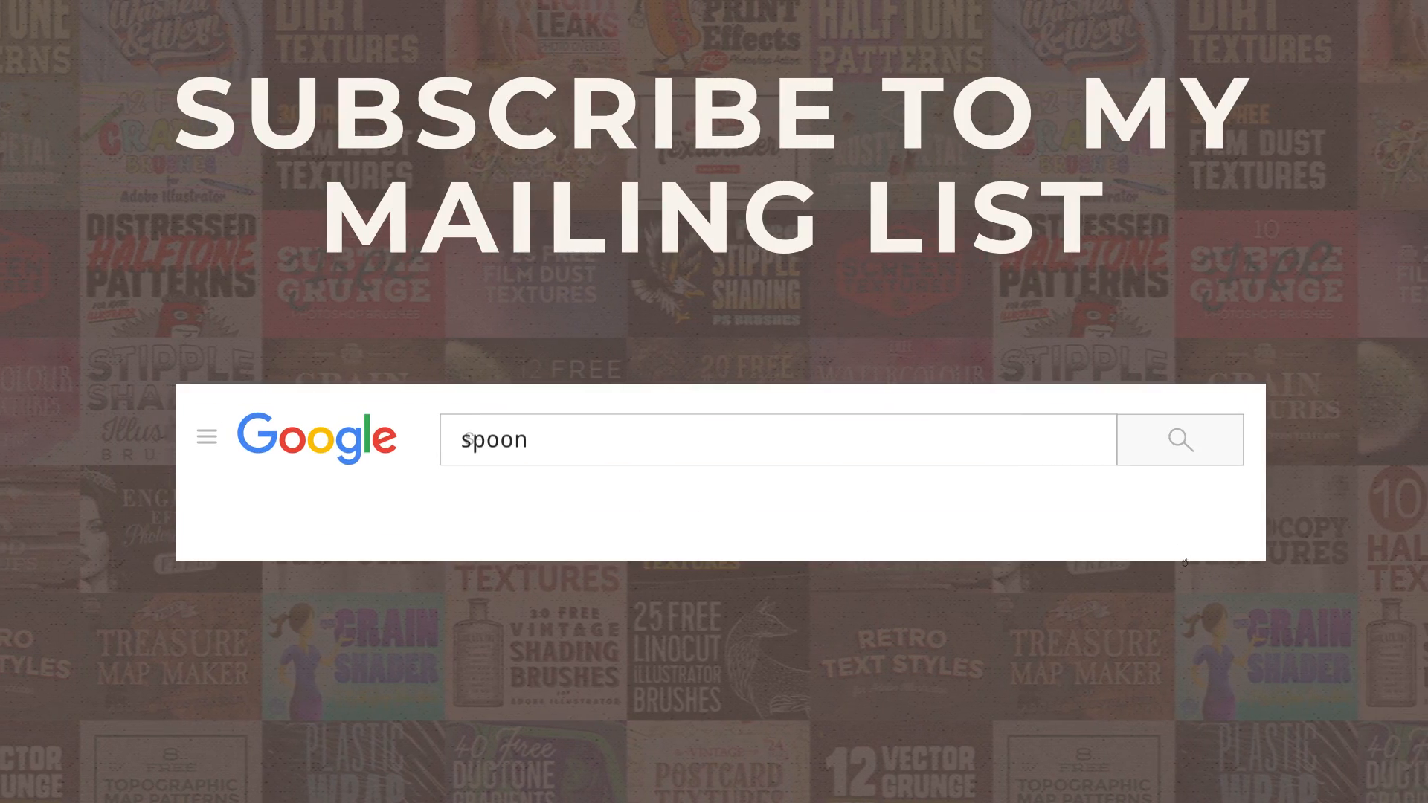
{"action": "type", "text": "graphics"}
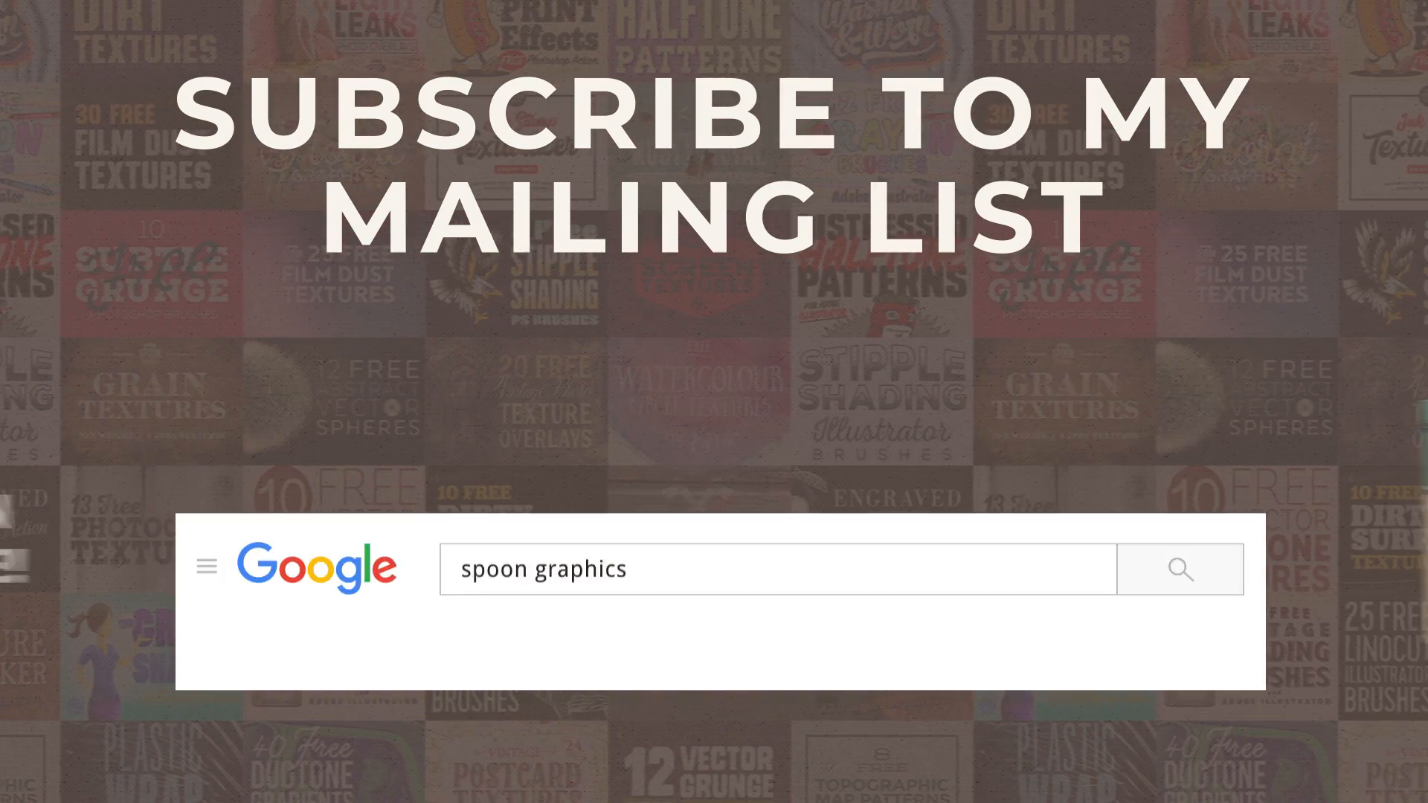